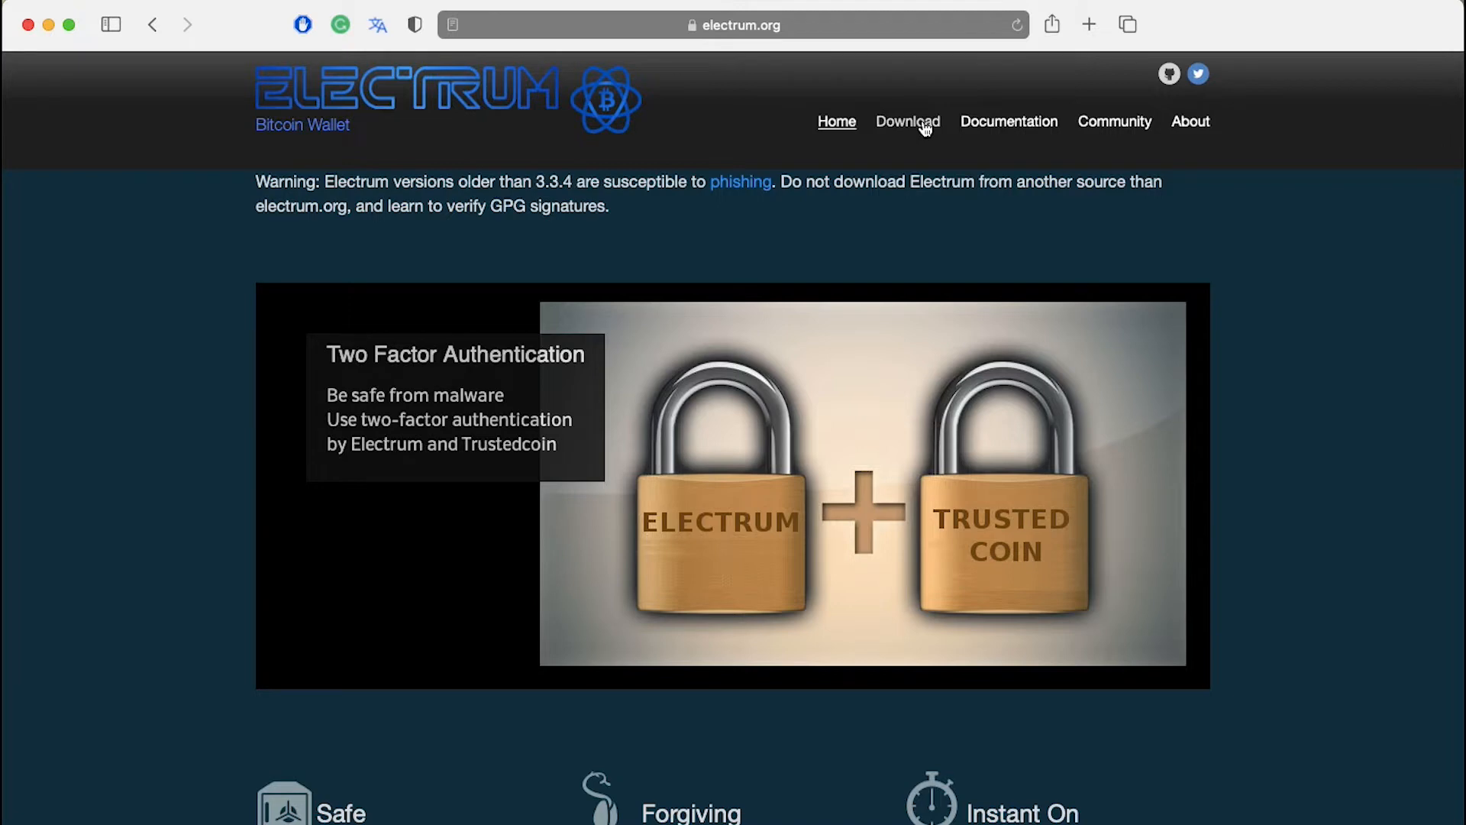
- Go to the Electrum download page and look over the 4.2.2 binaries and installation notes
{"action": "left_click", "coordinate": [906, 121]}
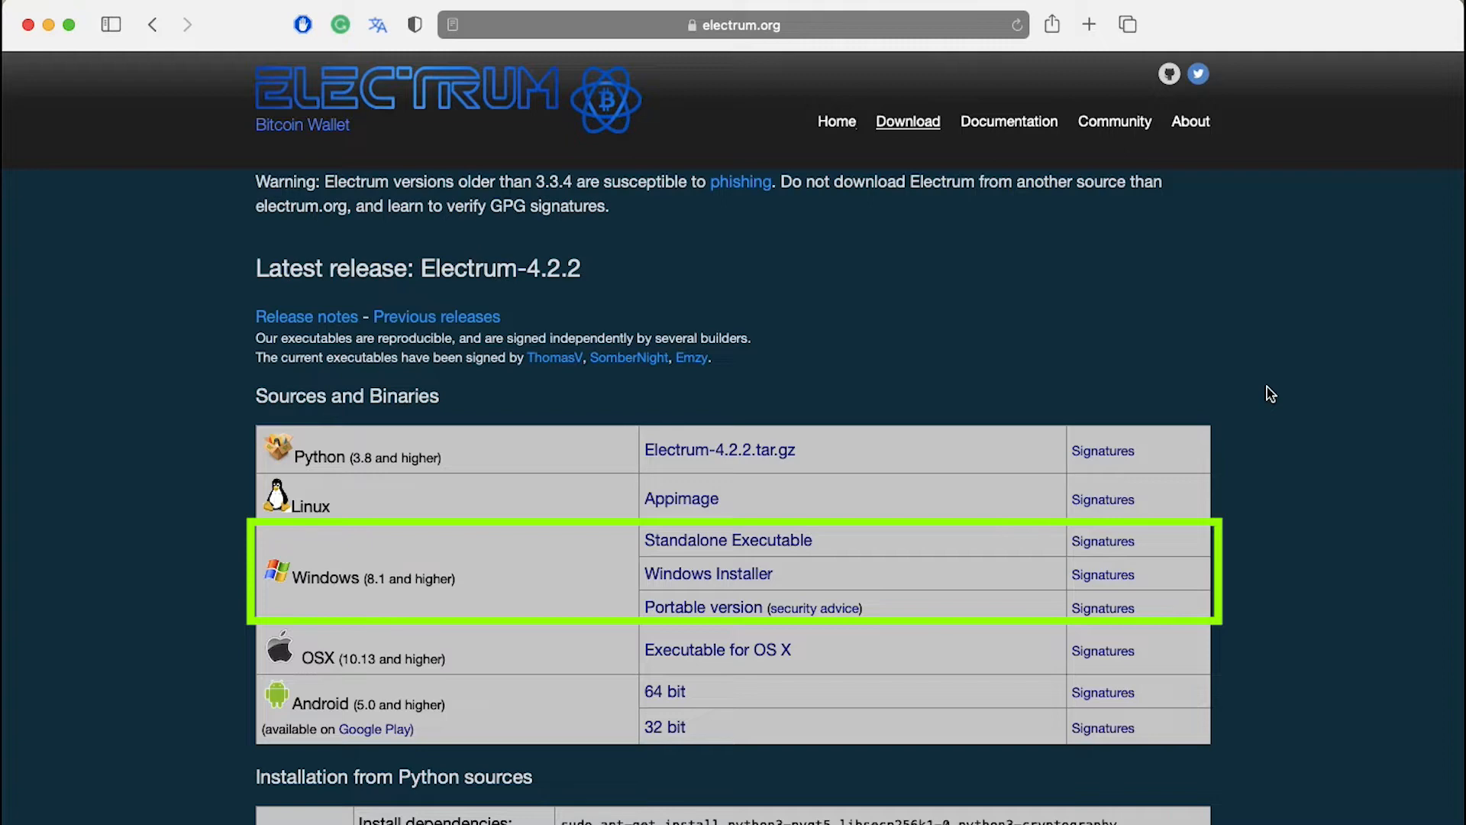
{"action": "scroll", "scroll_direction": "down", "scroll_amount": 3}
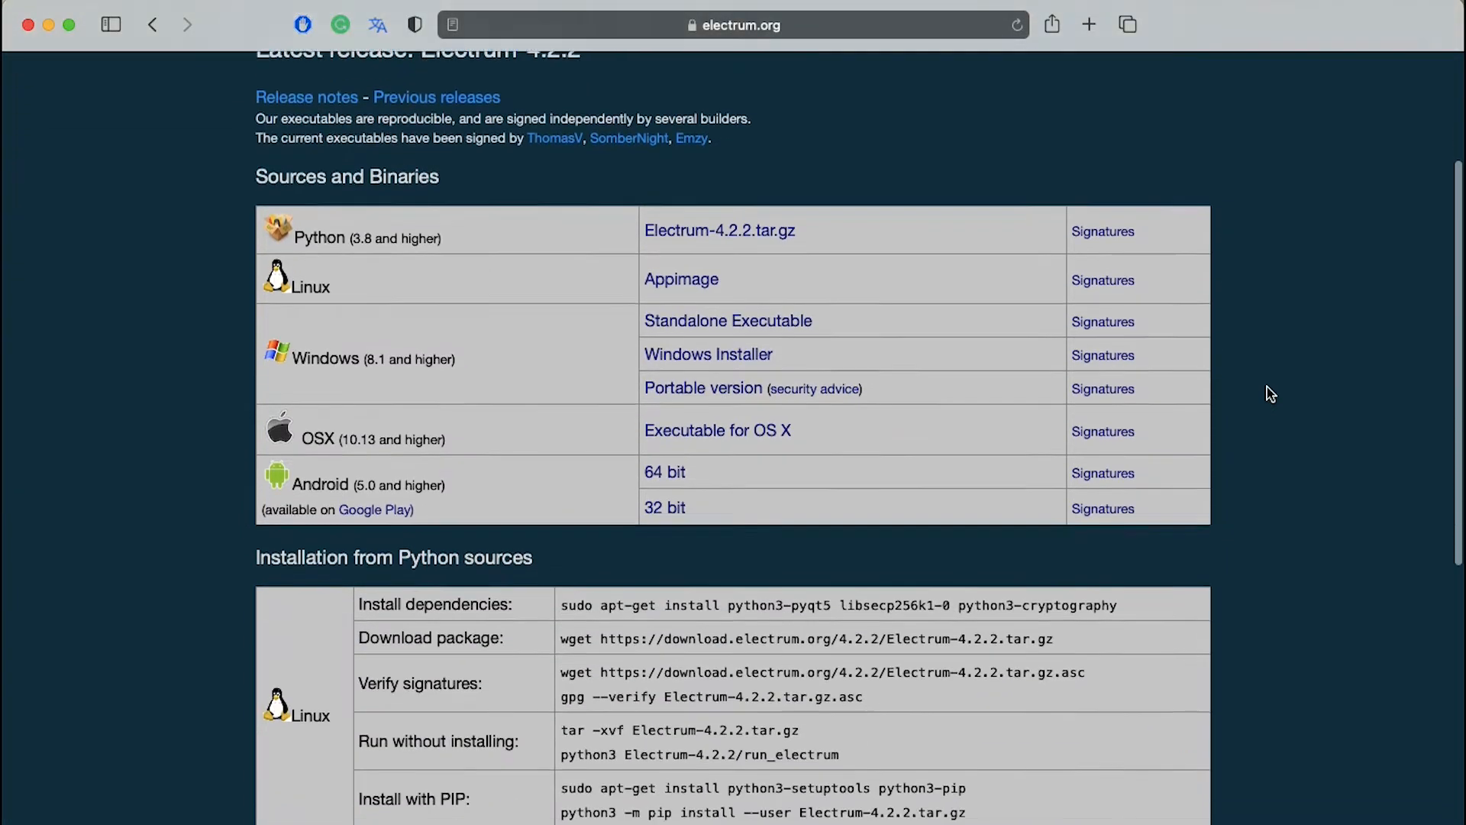
{"action": "scroll", "scroll_direction": "down", "scroll_amount": 3}
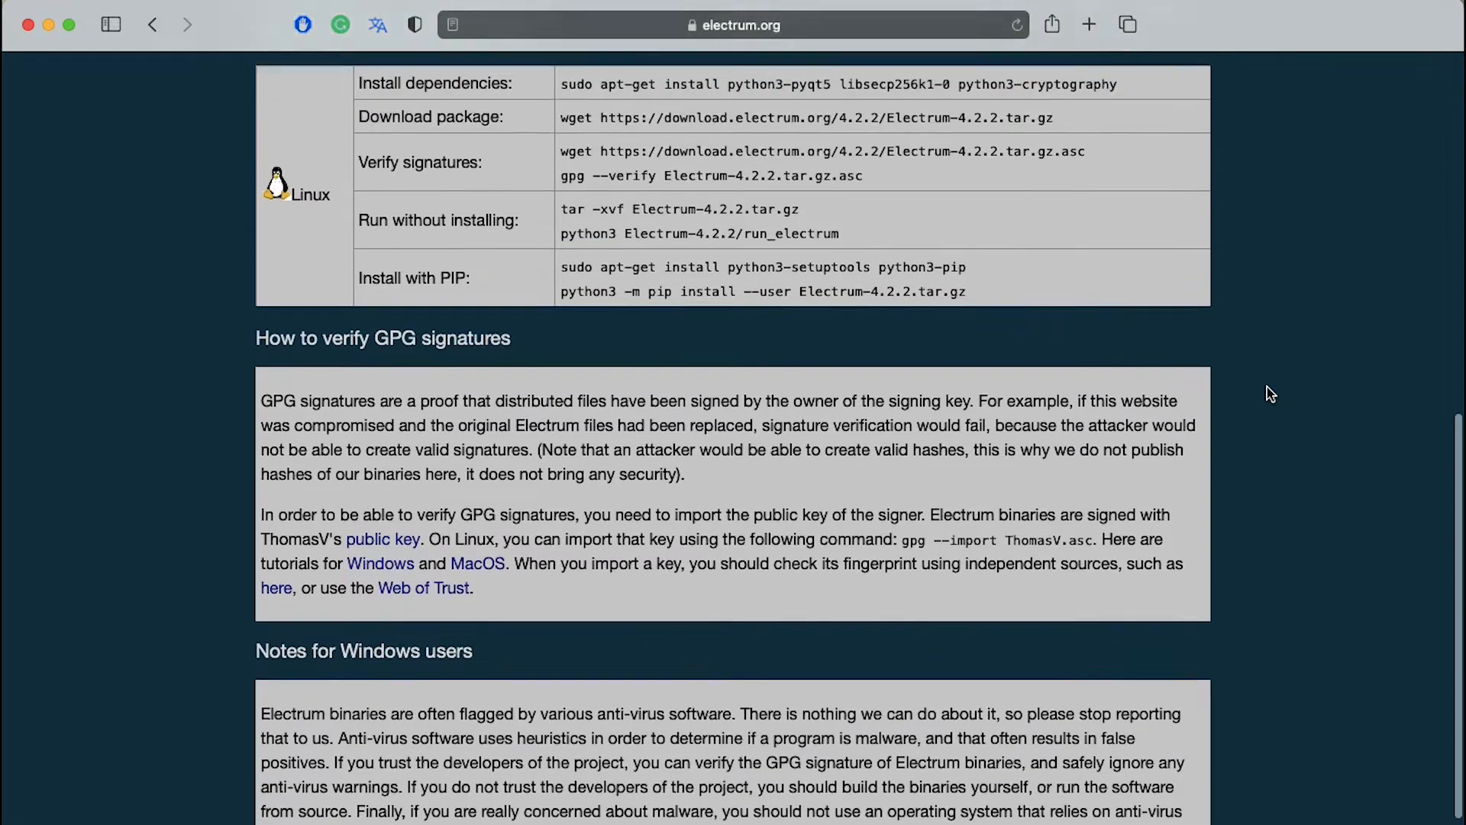
{"action": "scroll", "scroll_direction": "up", "scroll_amount": 3}
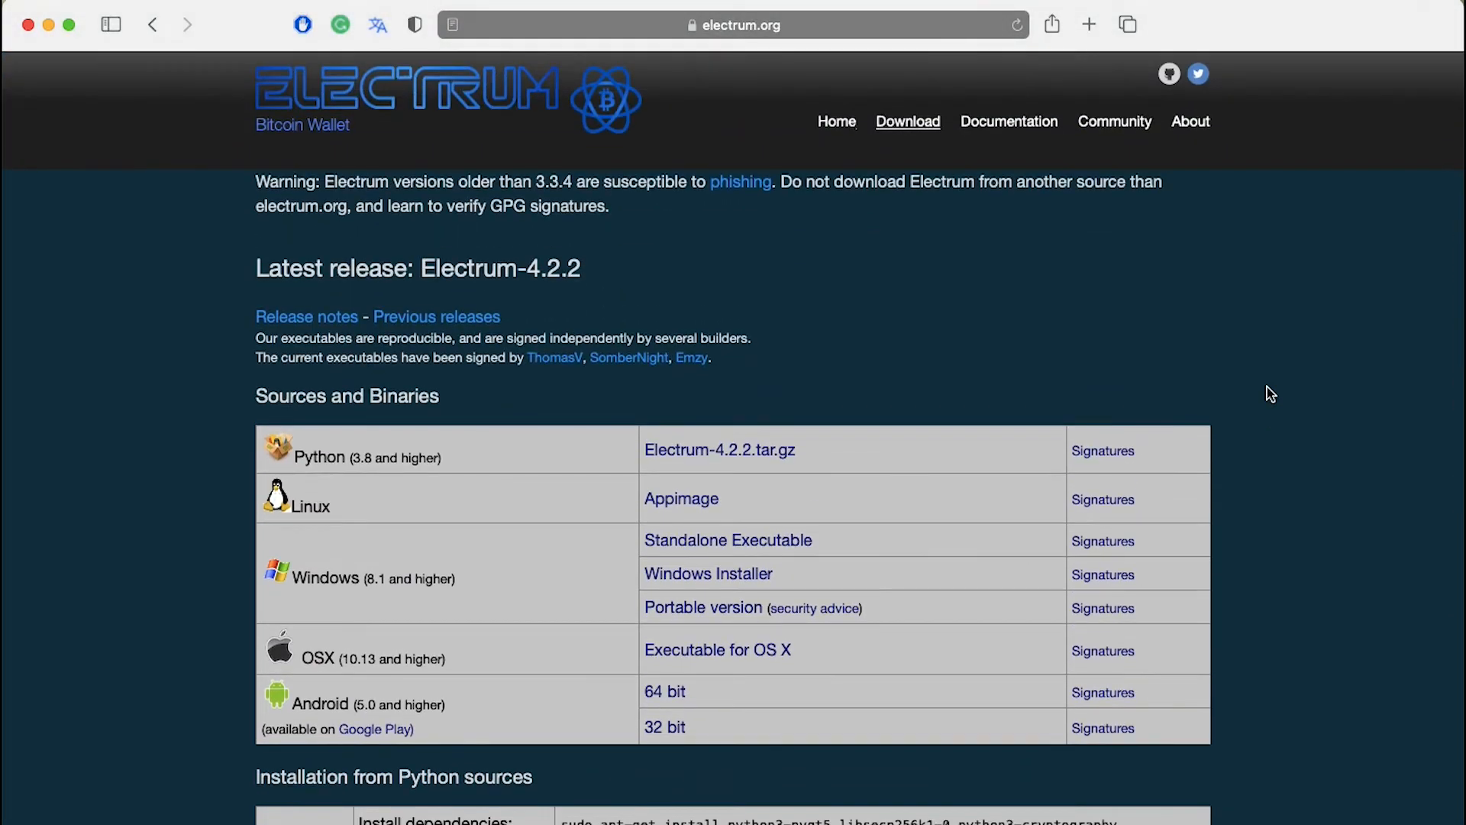
{"action": "mouse_move", "coordinate": [835, 648]}
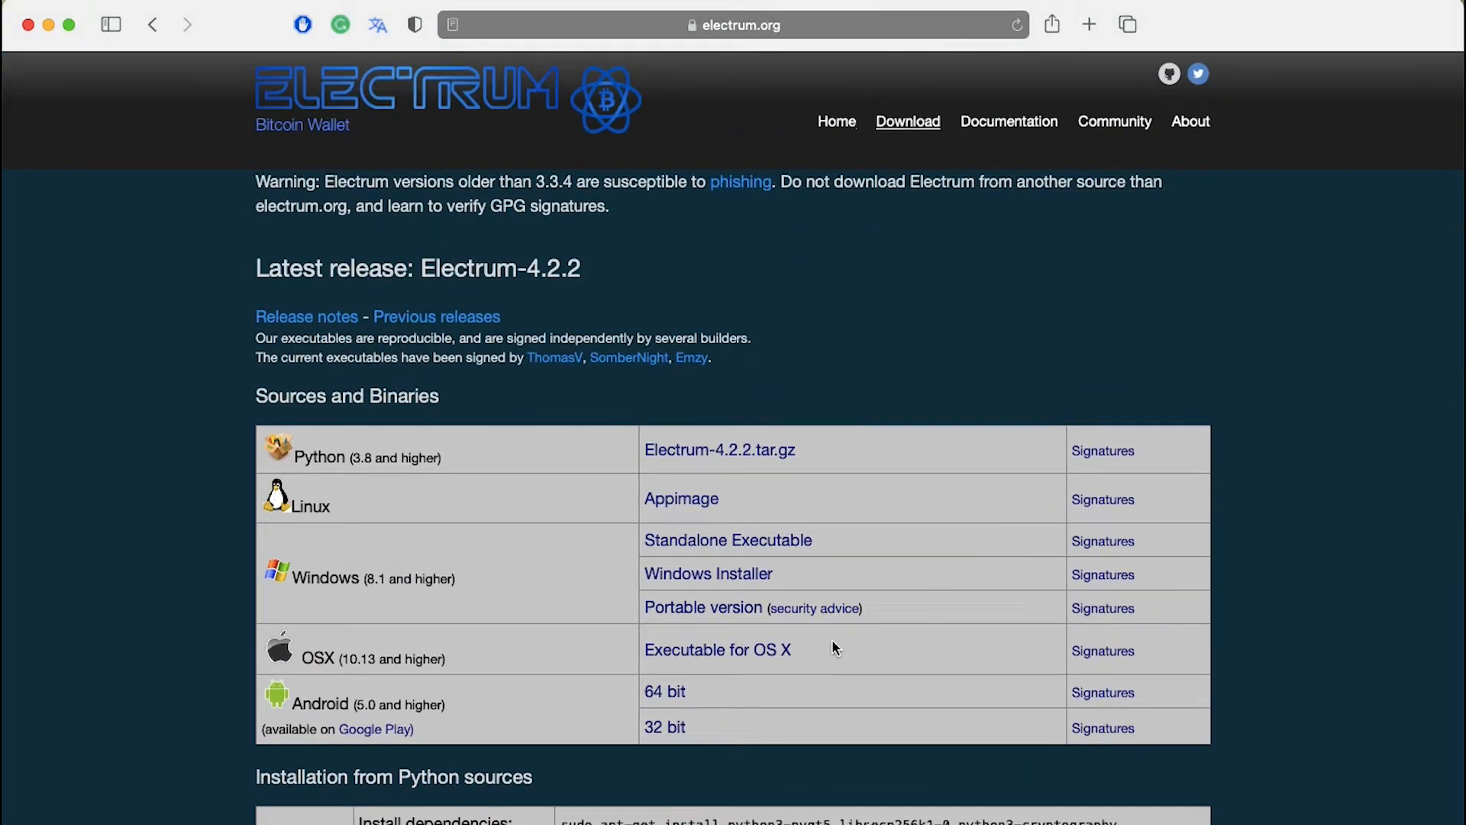
- Download the Electrum executable for OS X, allowing electrum.org downloads, and open the .dmg
{"action": "left_click", "coordinate": [718, 649]}
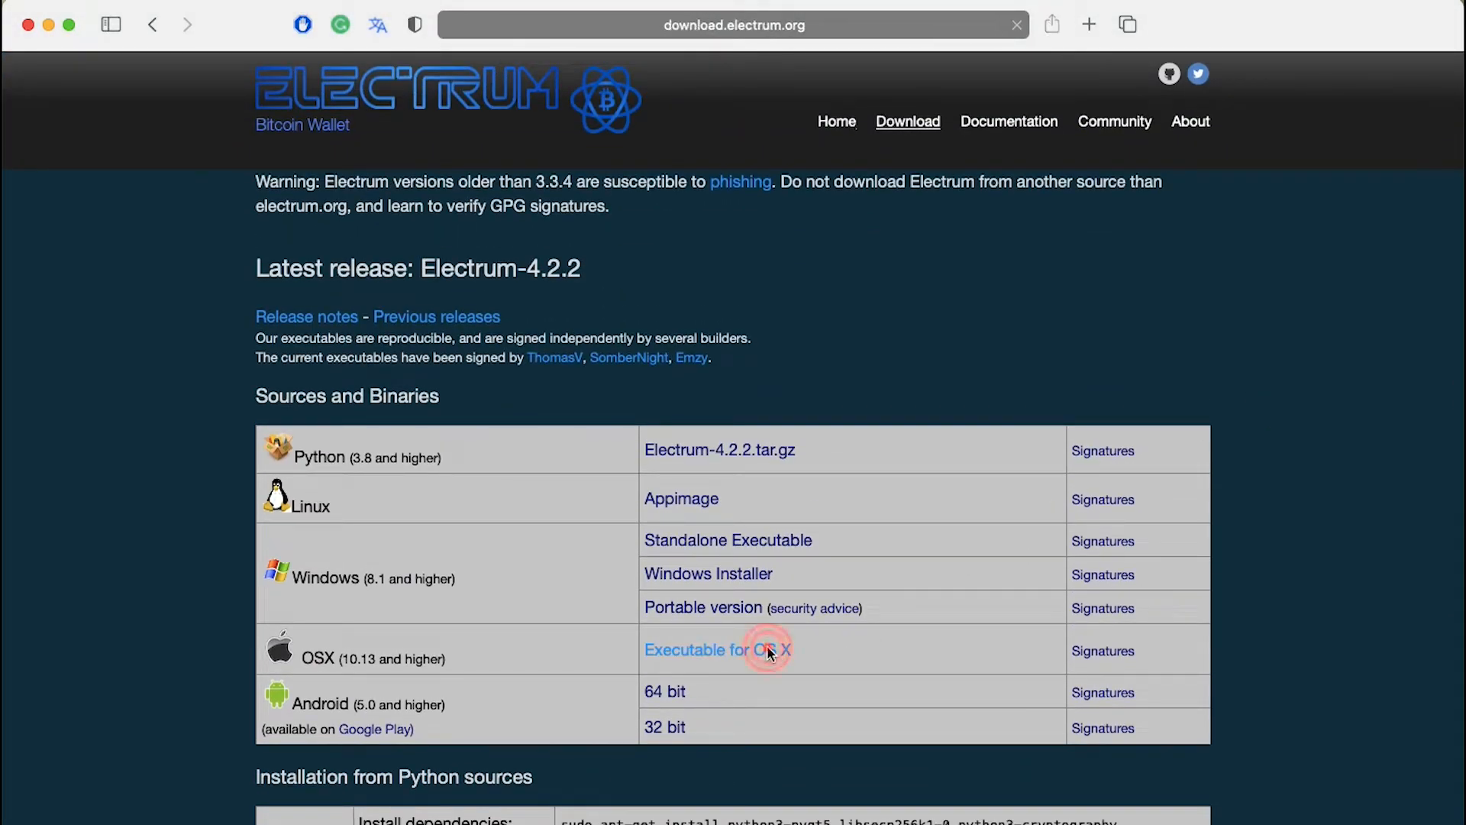
{"action": "left_click", "coordinate": [718, 649]}
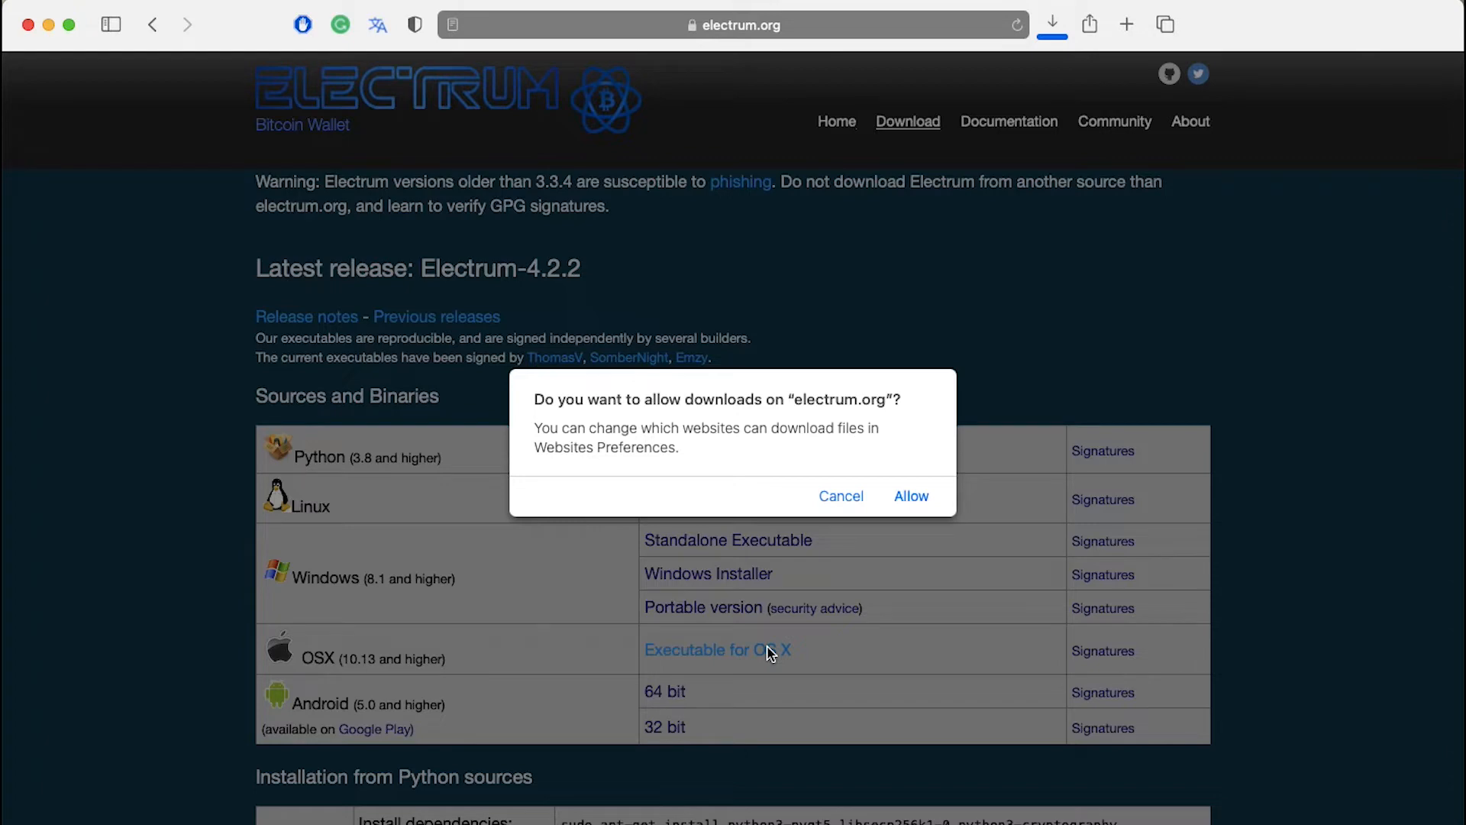
{"action": "left_click", "coordinate": [909, 495]}
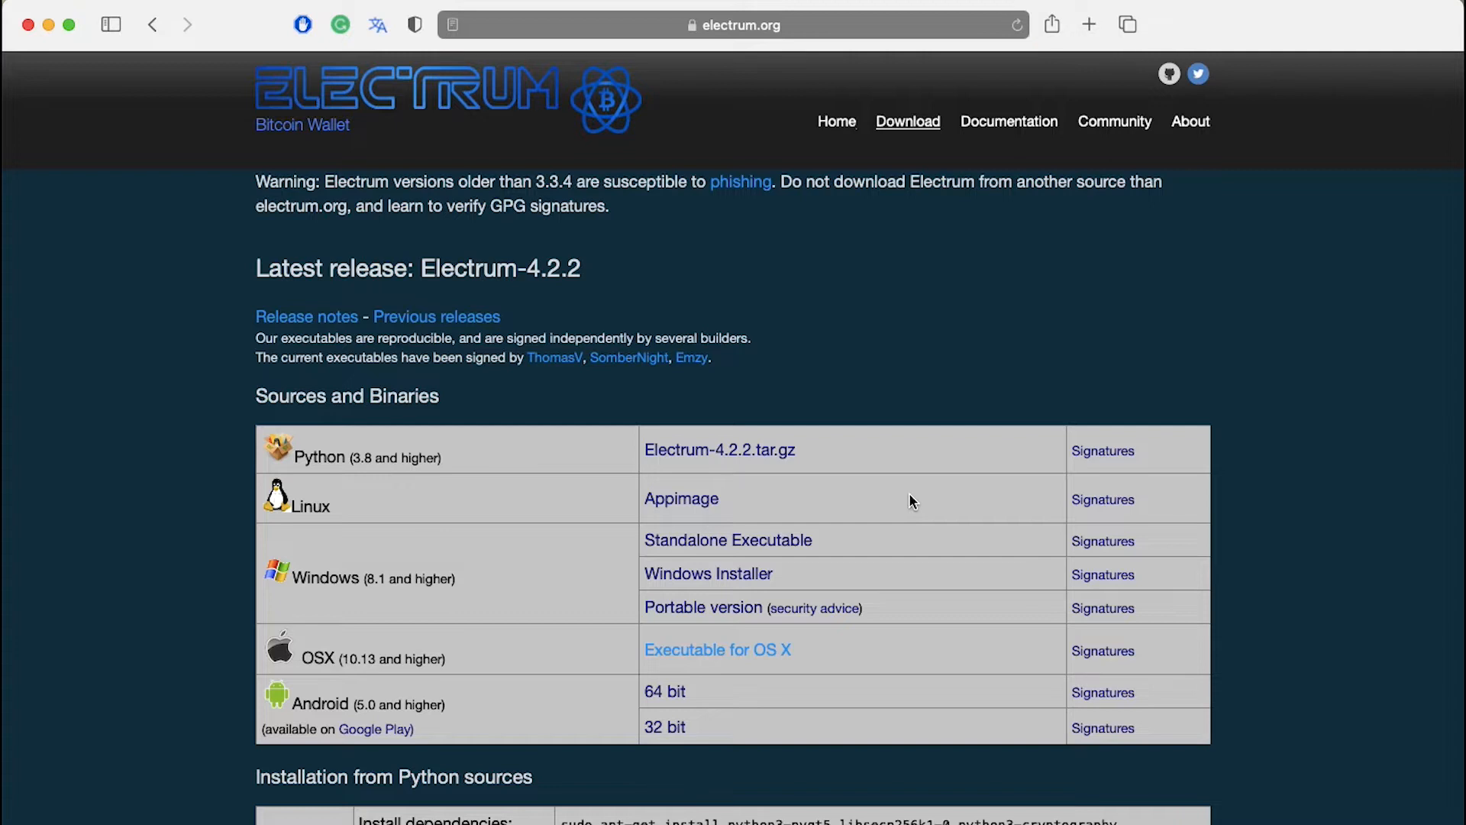
{"action": "left_click", "coordinate": [718, 649]}
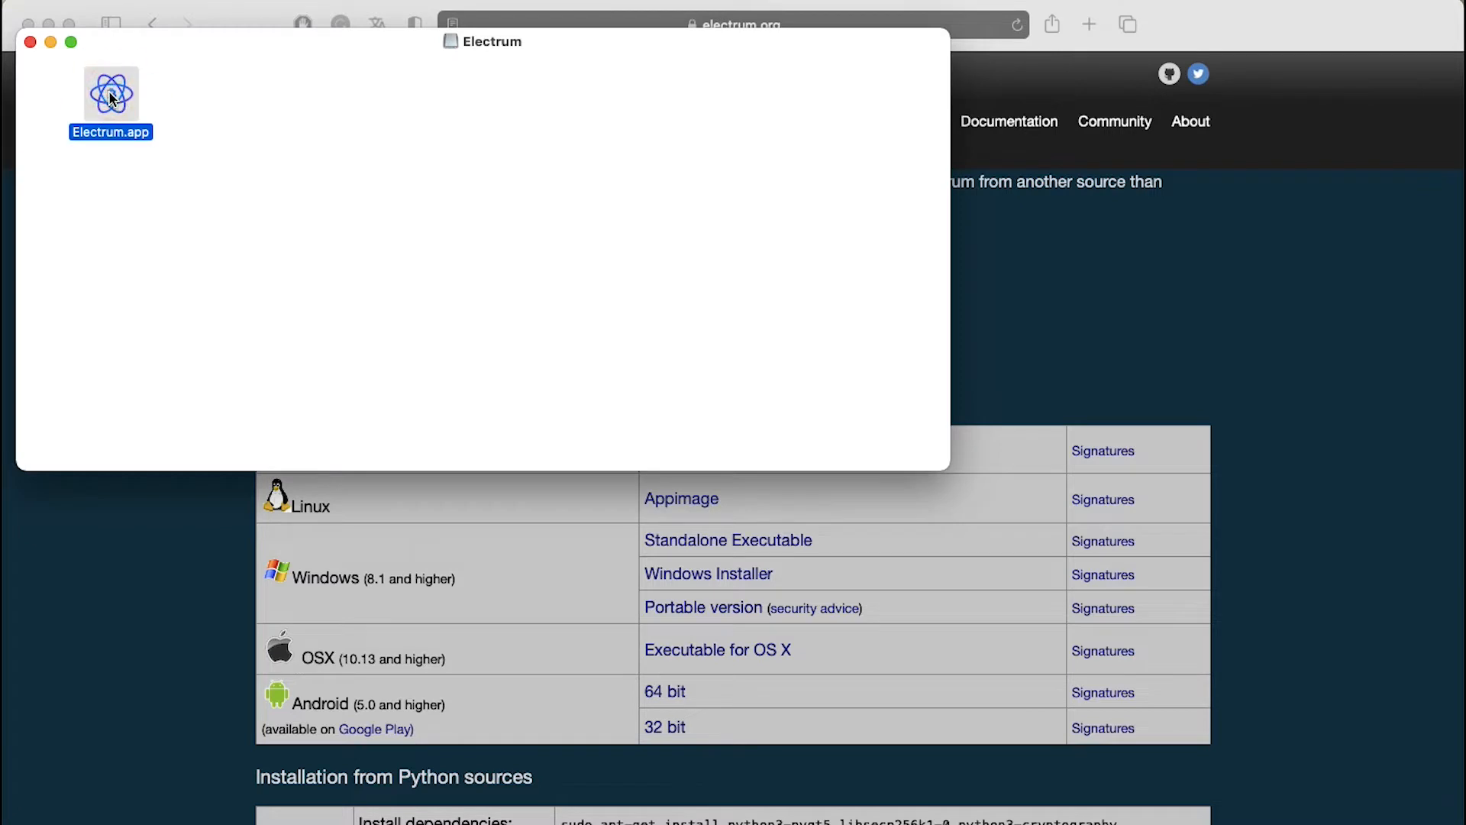
- Launch Electrum.app from the disk image and confirm the macOS security warning
{"action": "double_click", "coordinate": [110, 93]}
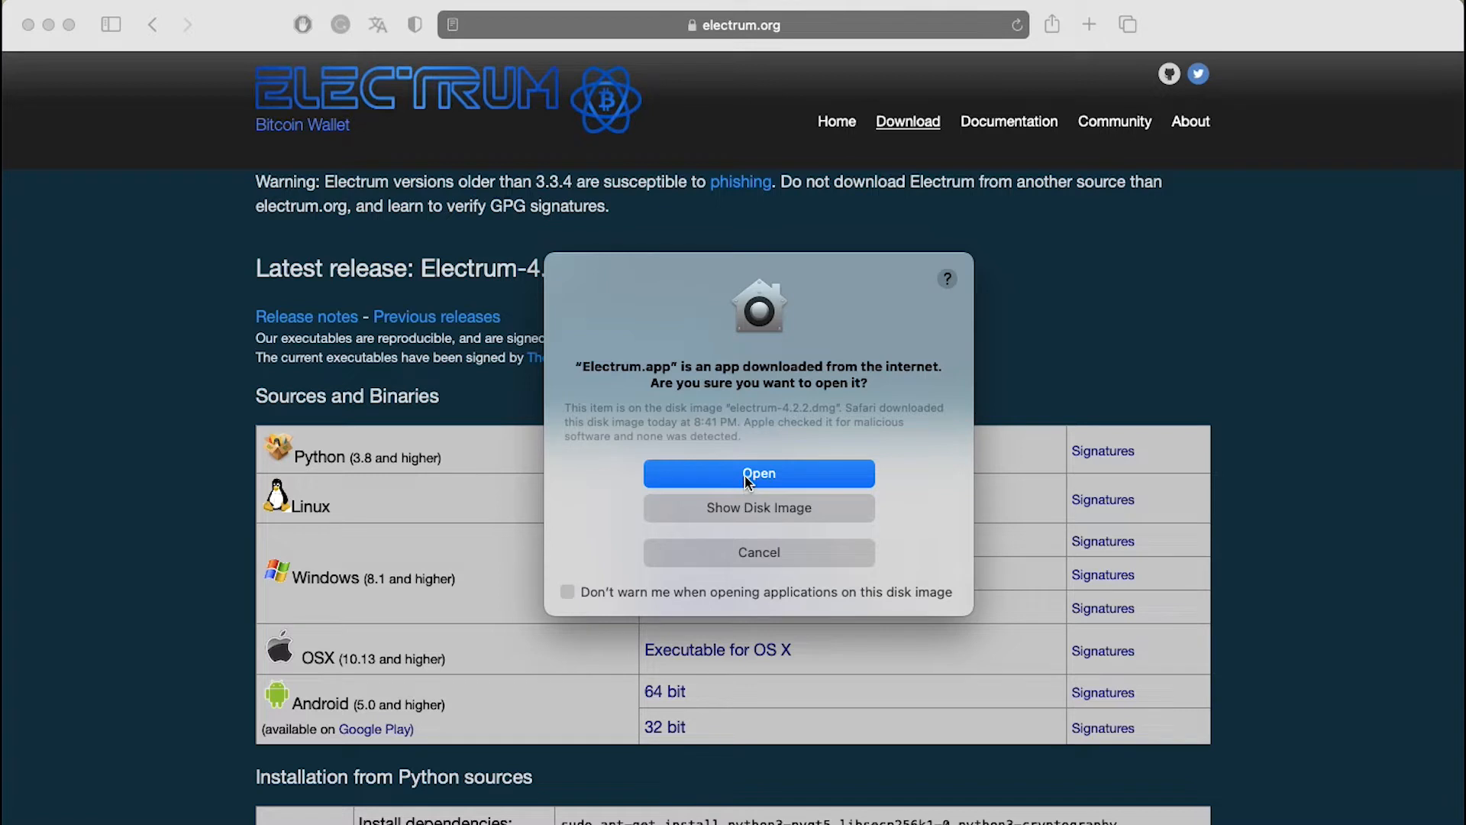
{"action": "left_click", "coordinate": [759, 473]}
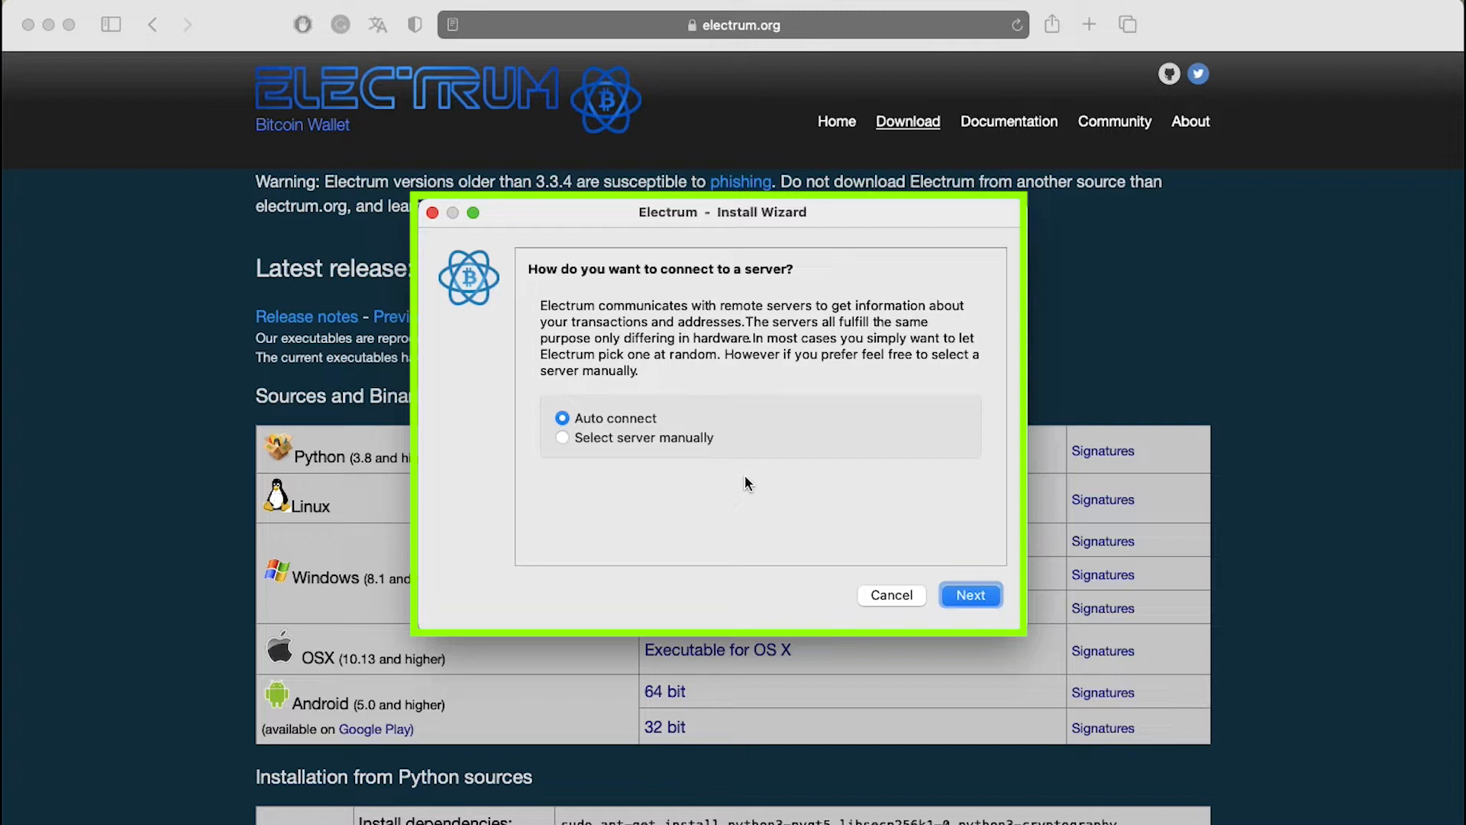
{"action": "mouse_move", "coordinate": [869, 547]}
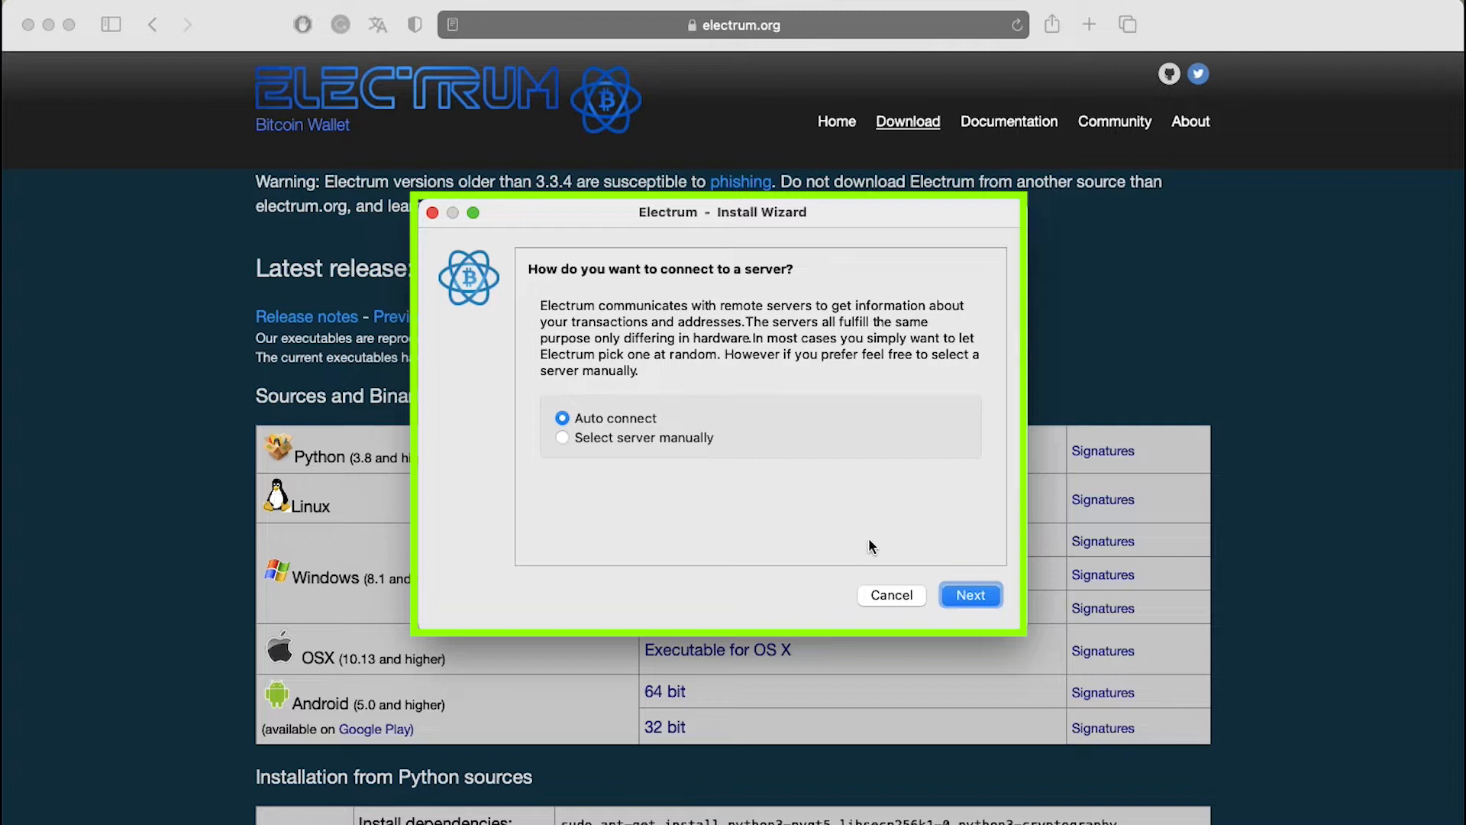
- Keep Auto connect and the default_wallet name, moving to the wallet type choice
{"action": "left_click", "coordinate": [972, 594]}
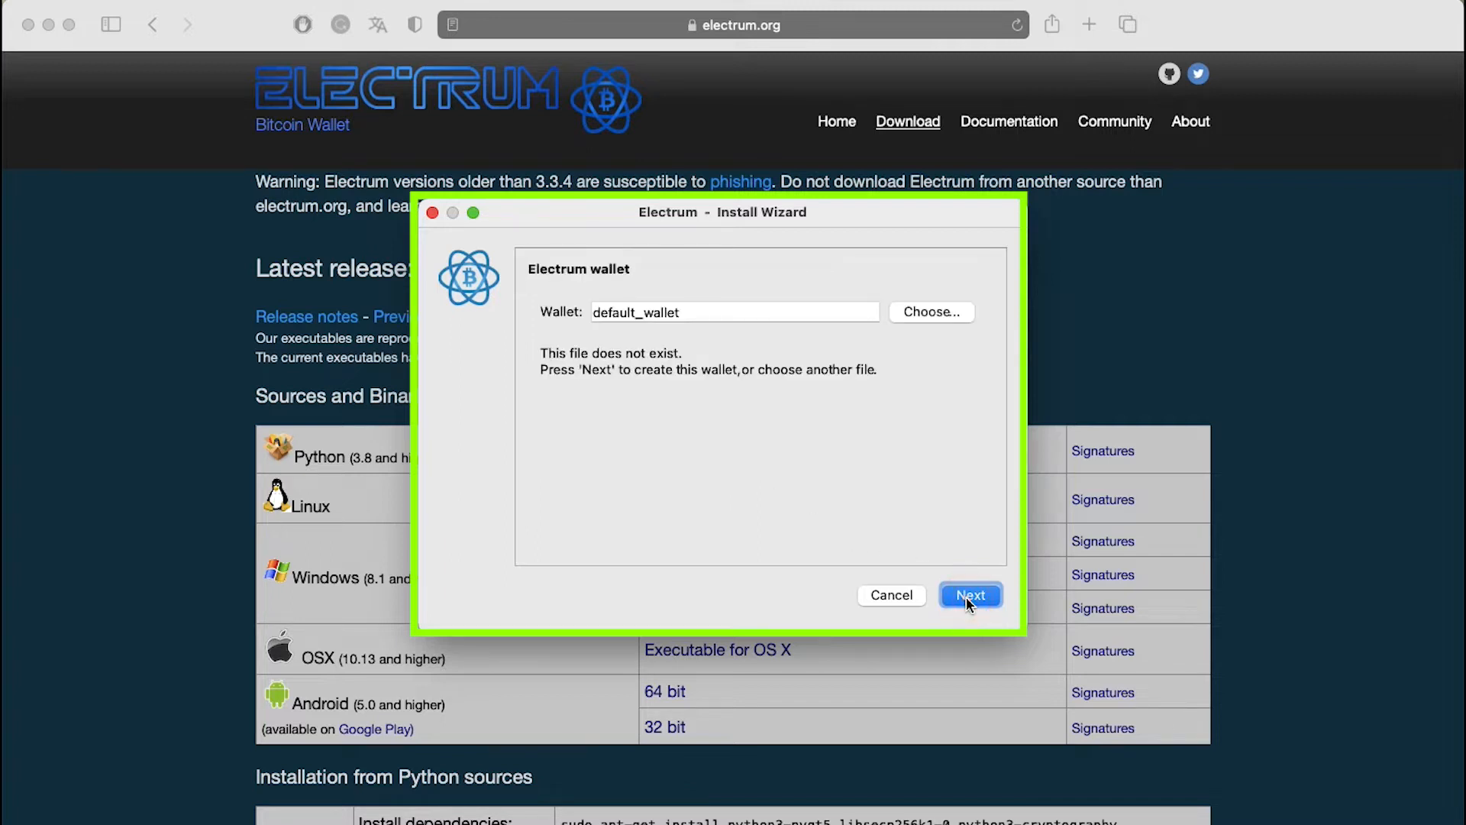
{"action": "mouse_move", "coordinate": [857, 489]}
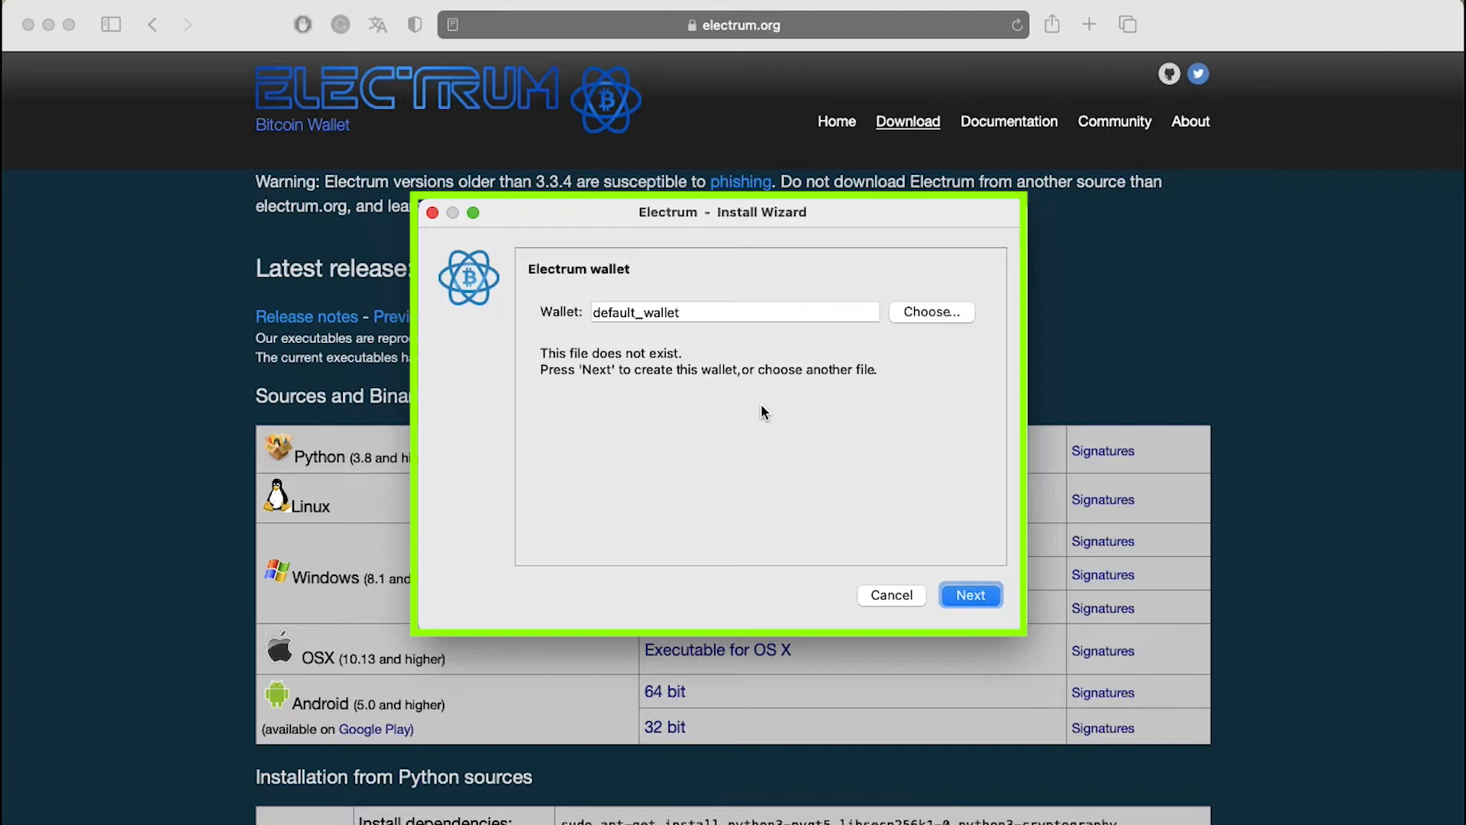
{"action": "mouse_move", "coordinate": [921, 564]}
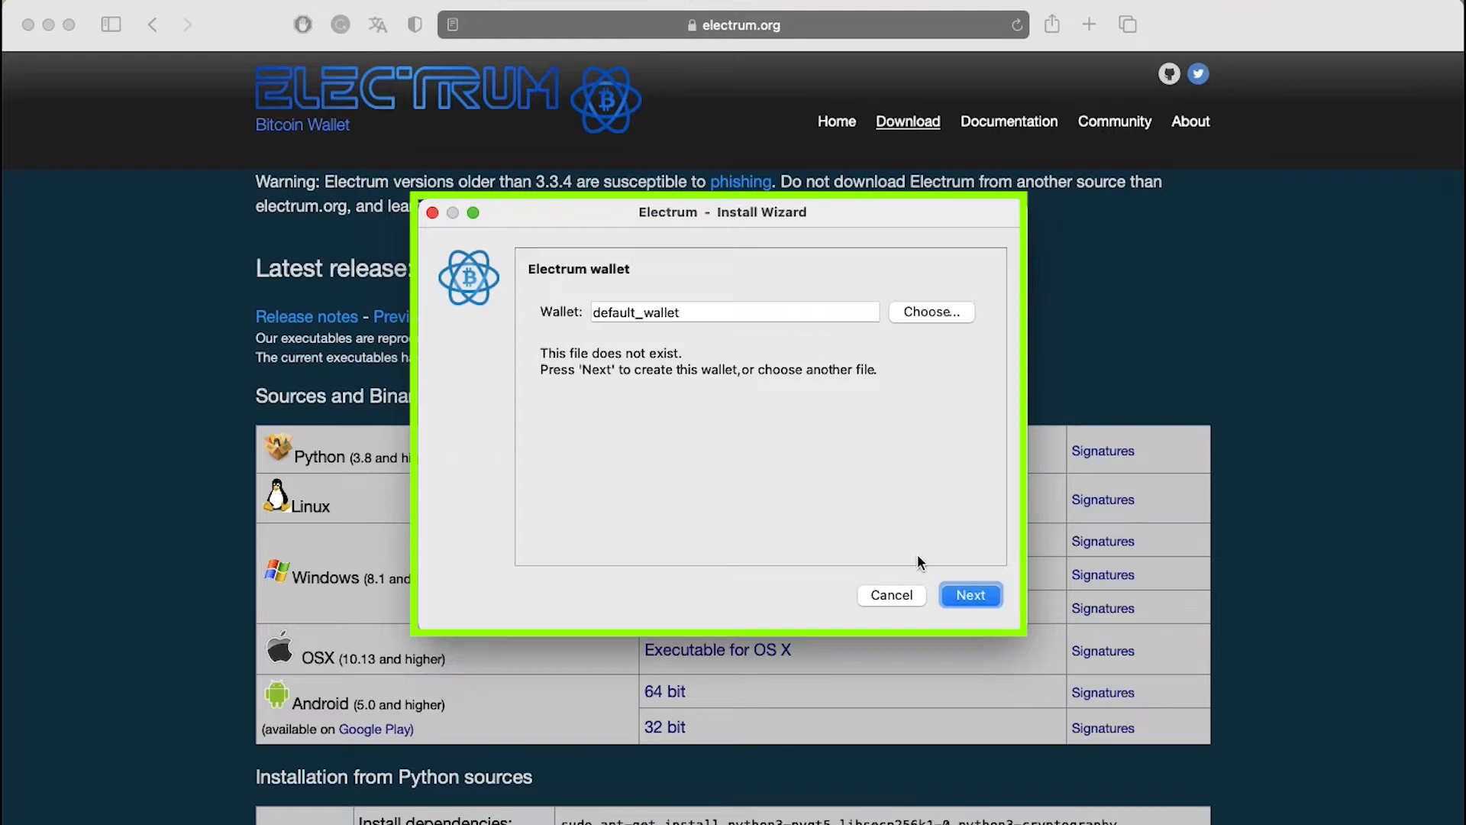
{"action": "left_click", "coordinate": [970, 594]}
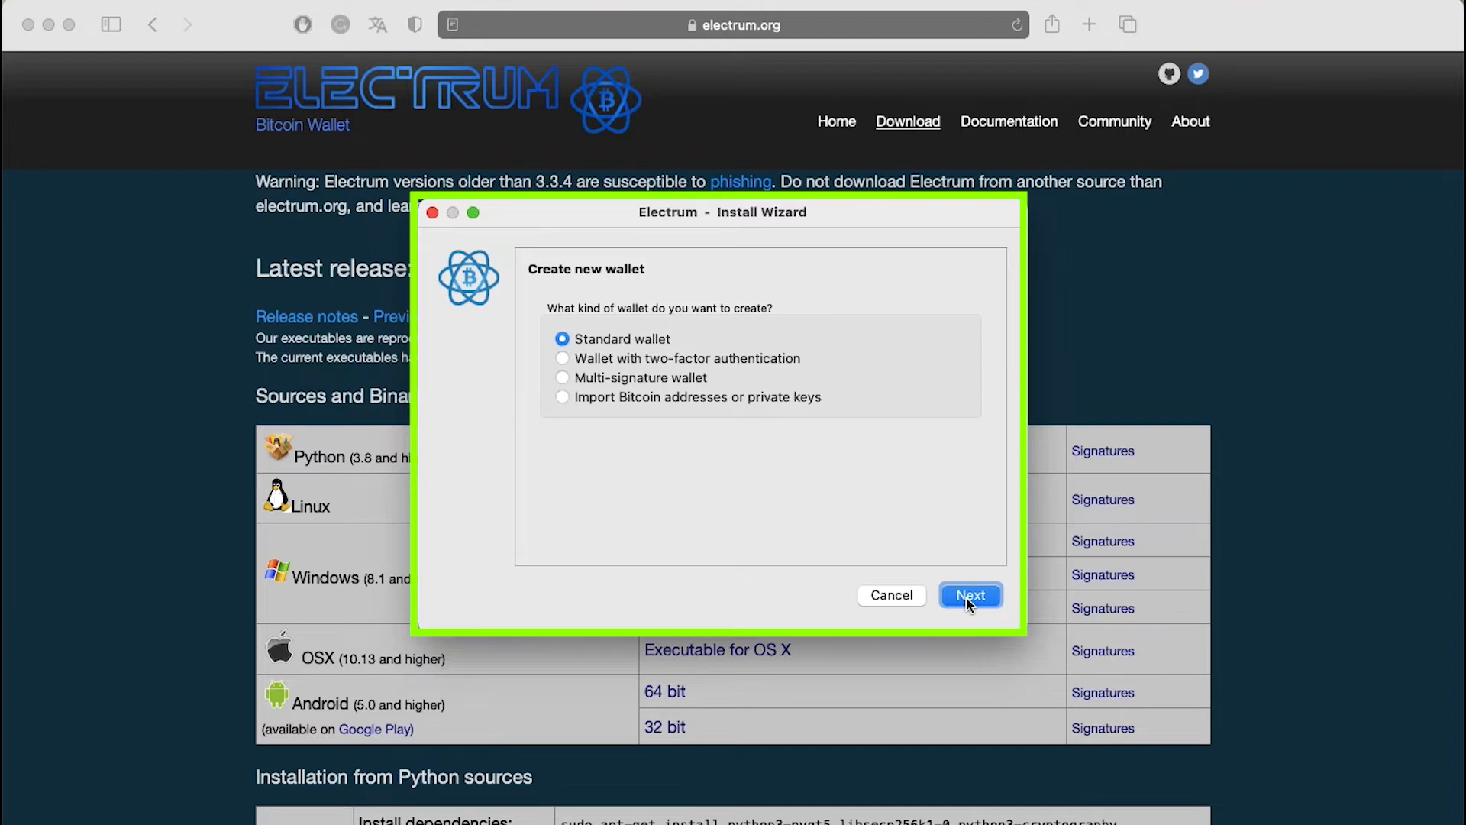
- Choose a Standard wallet with a newly created seed, showing the generated seed words
{"action": "left_click", "coordinate": [970, 594]}
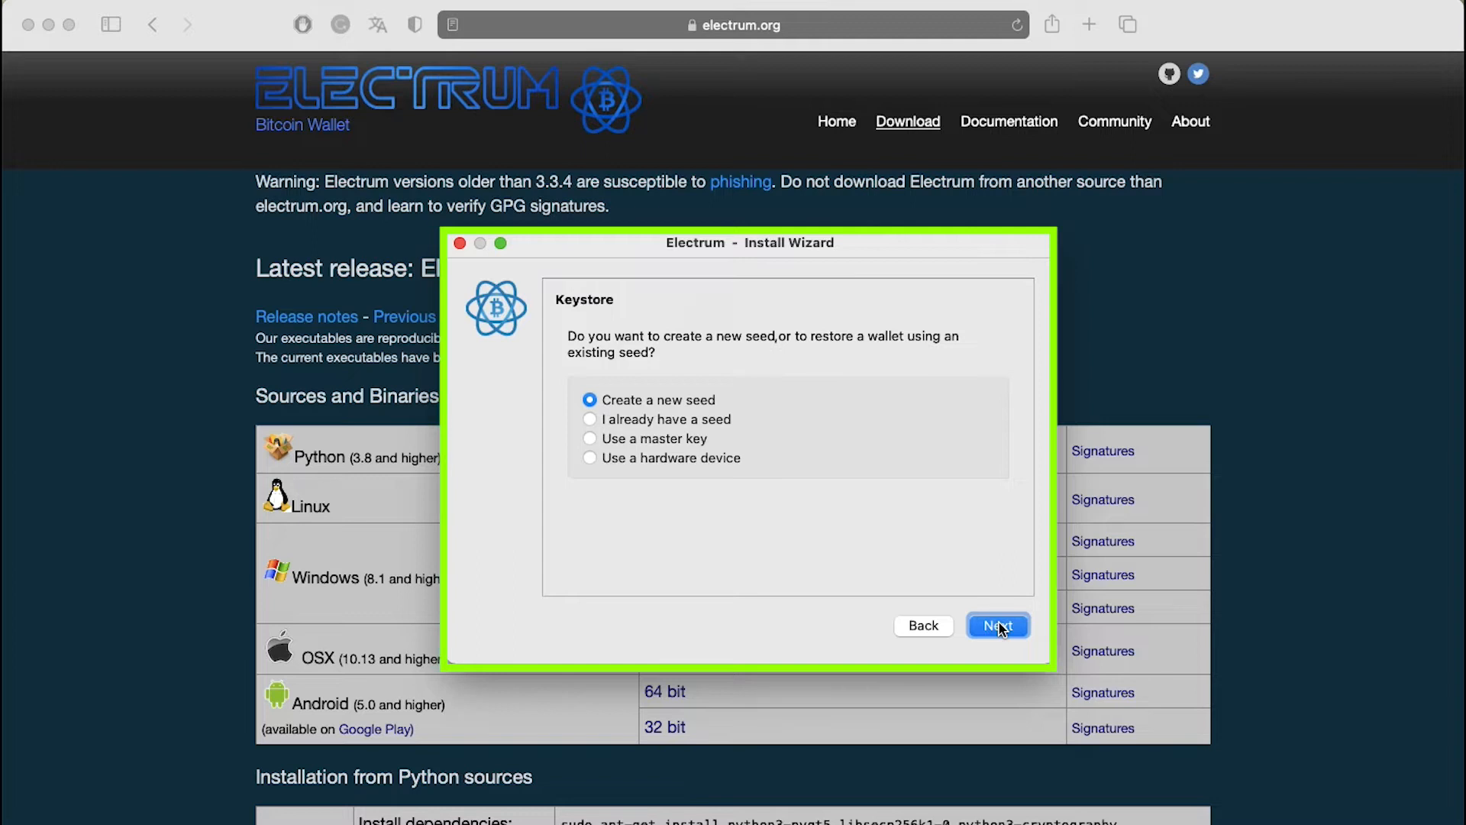
{"action": "left_click", "coordinate": [997, 625]}
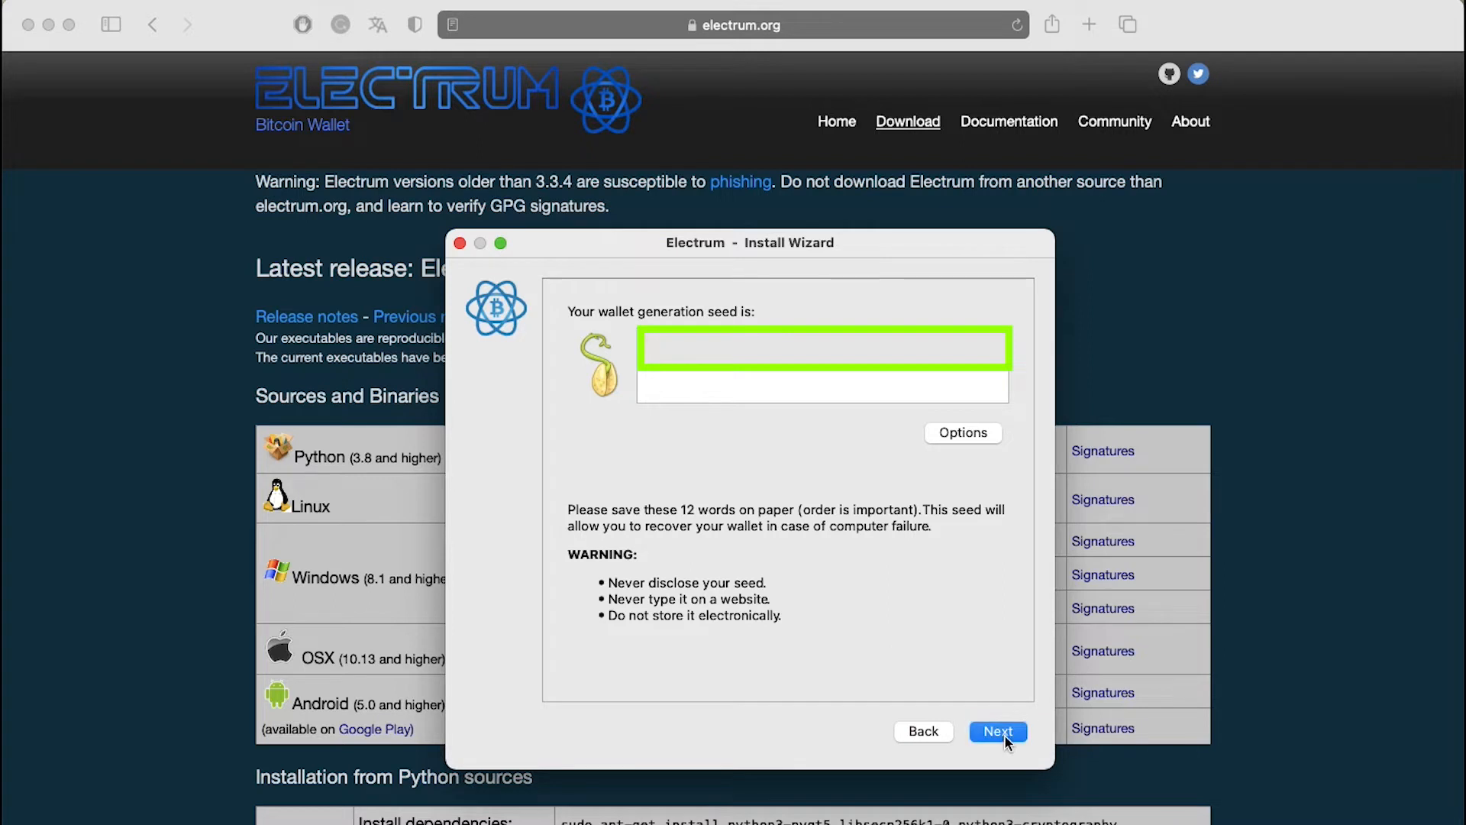
- Retype the seed words on the Confirm Seed page and continue to the password step
{"action": "left_click", "coordinate": [996, 731]}
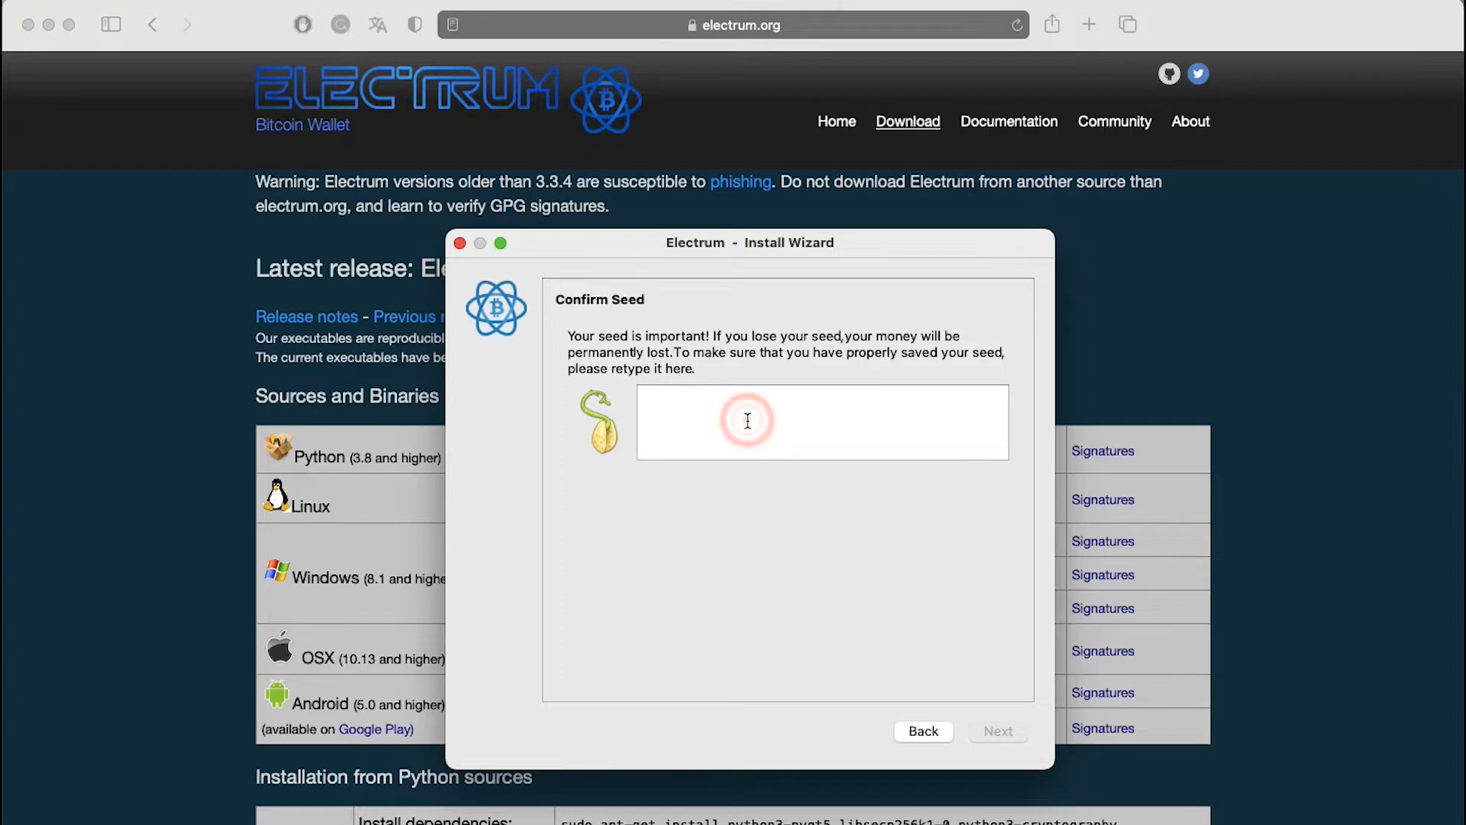
{"action": "left_click", "coordinate": [747, 422]}
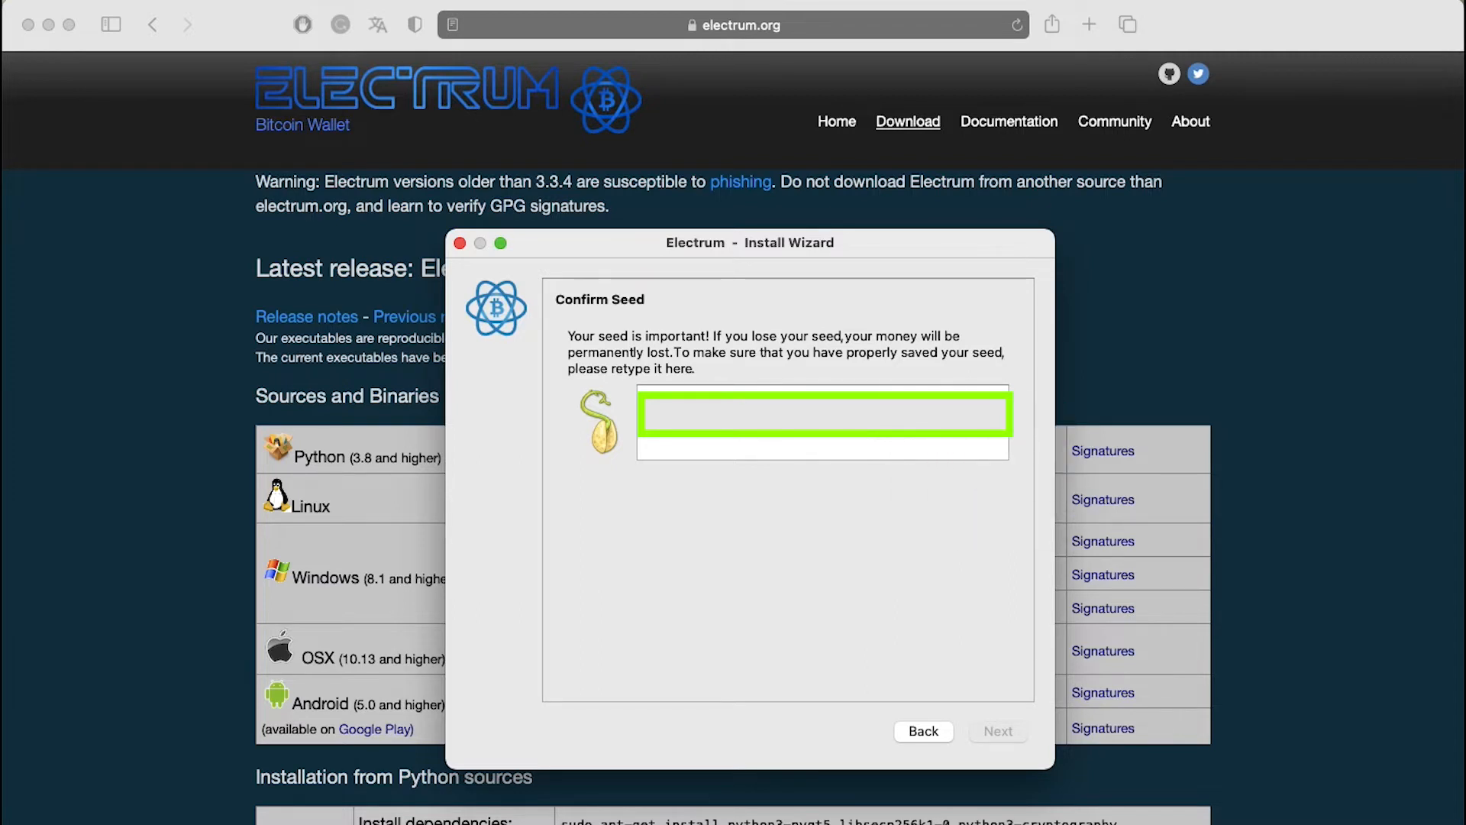
{"action": "type", "text": "sa"}
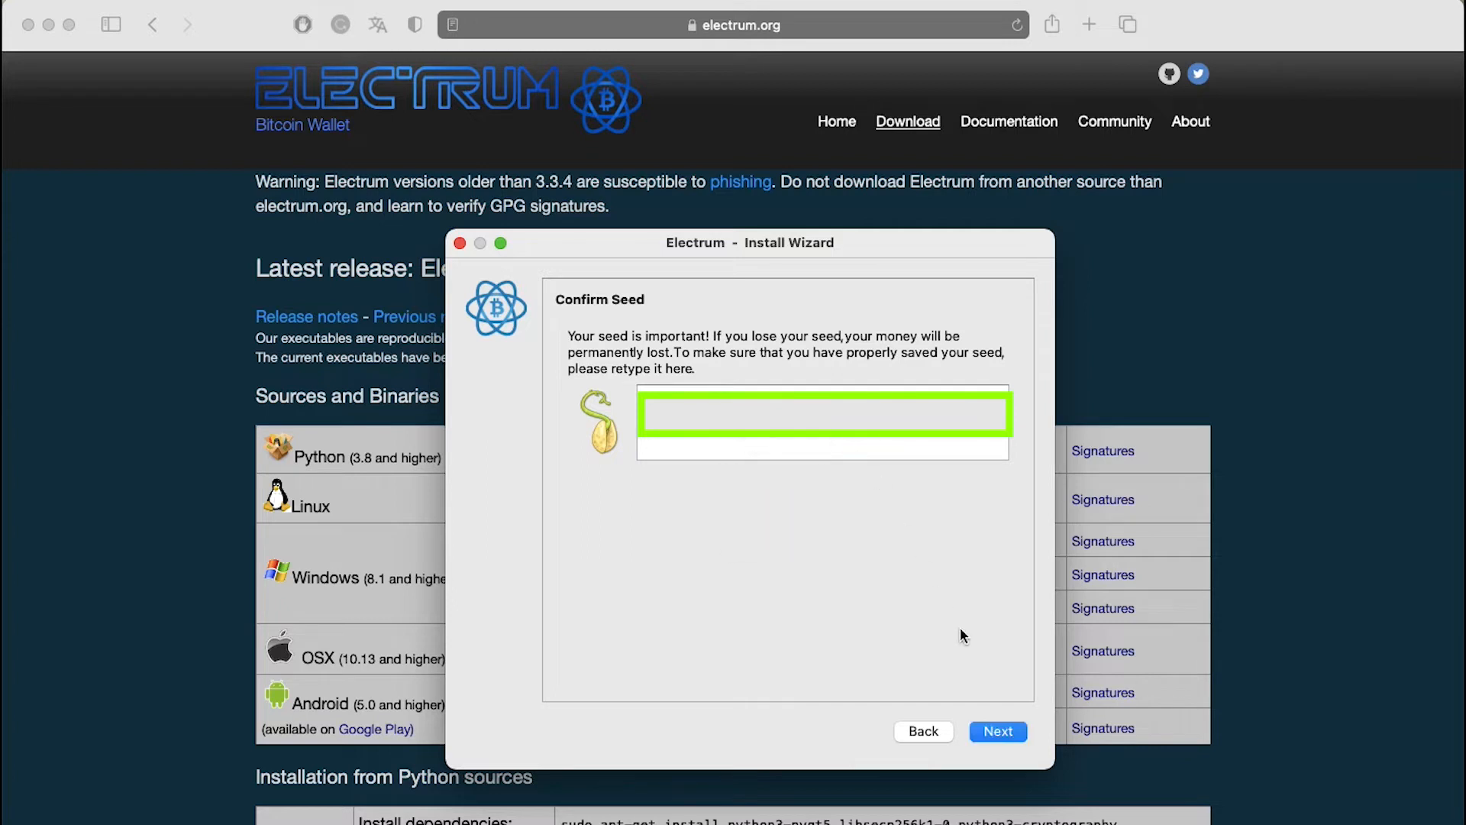
{"action": "left_click", "coordinate": [998, 731]}
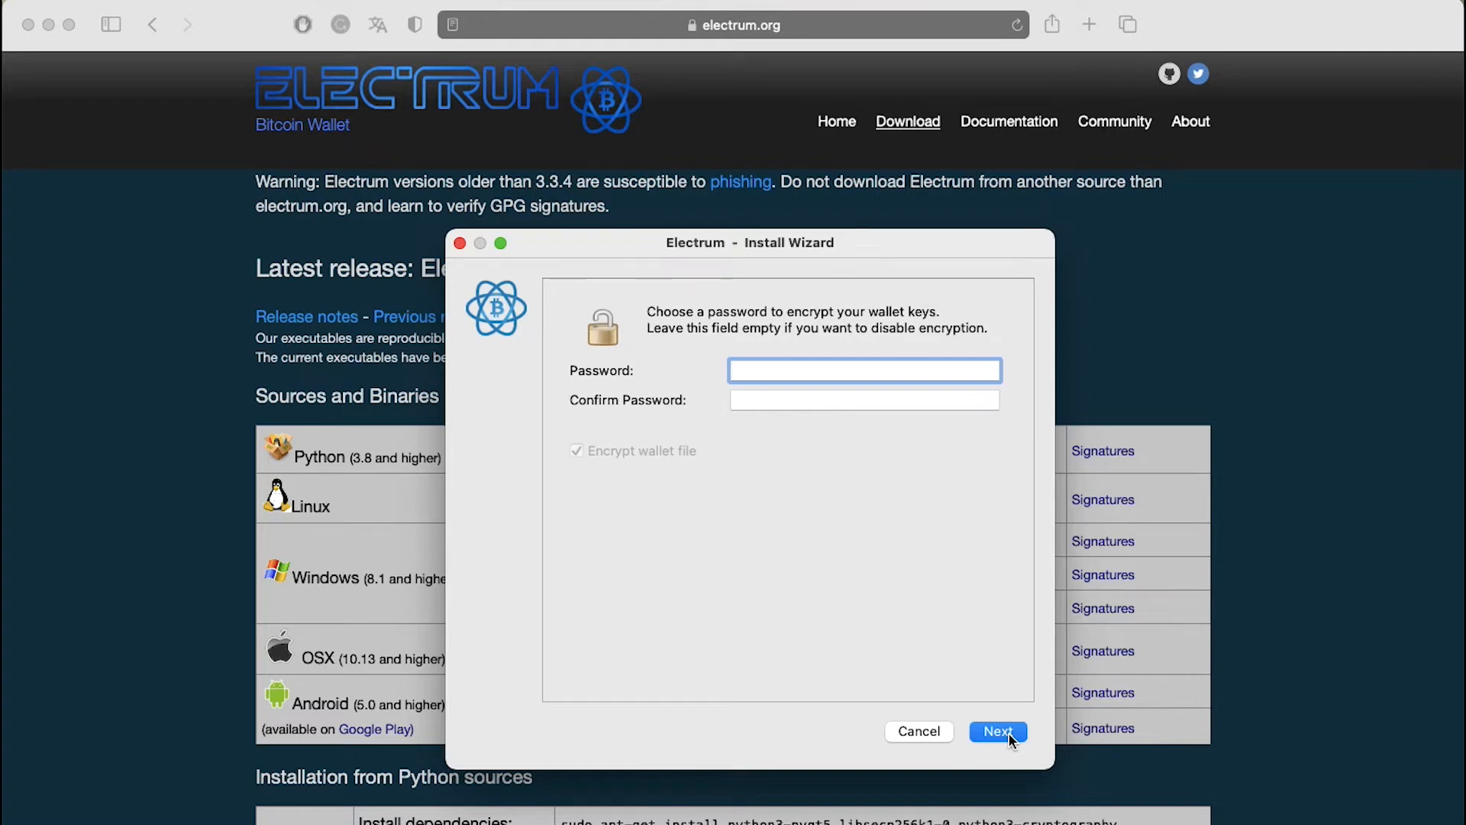
- Finish wallet creation with empty password fields, leaving the keys unencrypted
{"action": "left_click", "coordinate": [998, 730]}
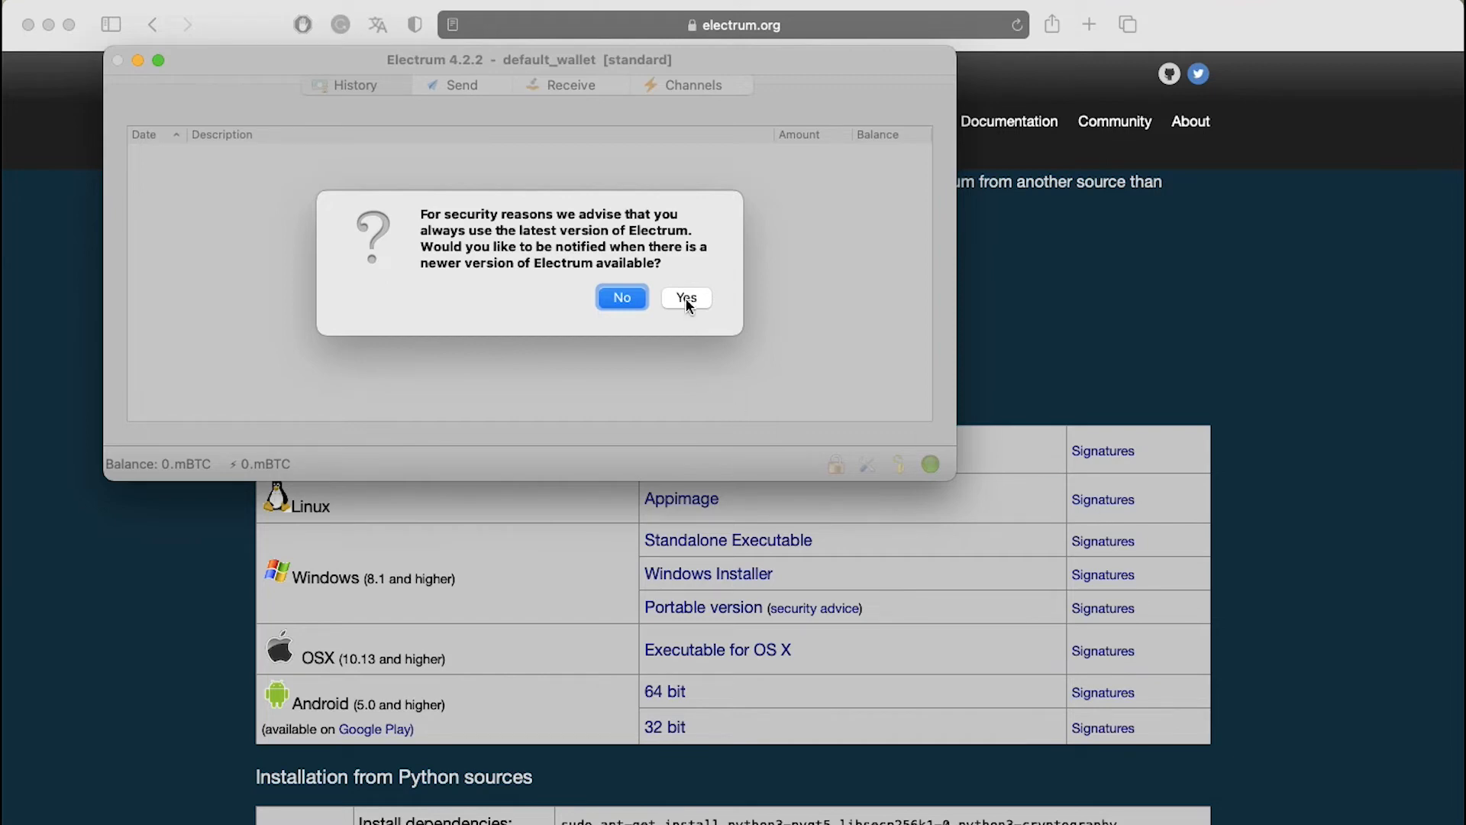
- Answer Yes to being notified about newer Electrum versions
{"action": "left_click", "coordinate": [686, 298]}
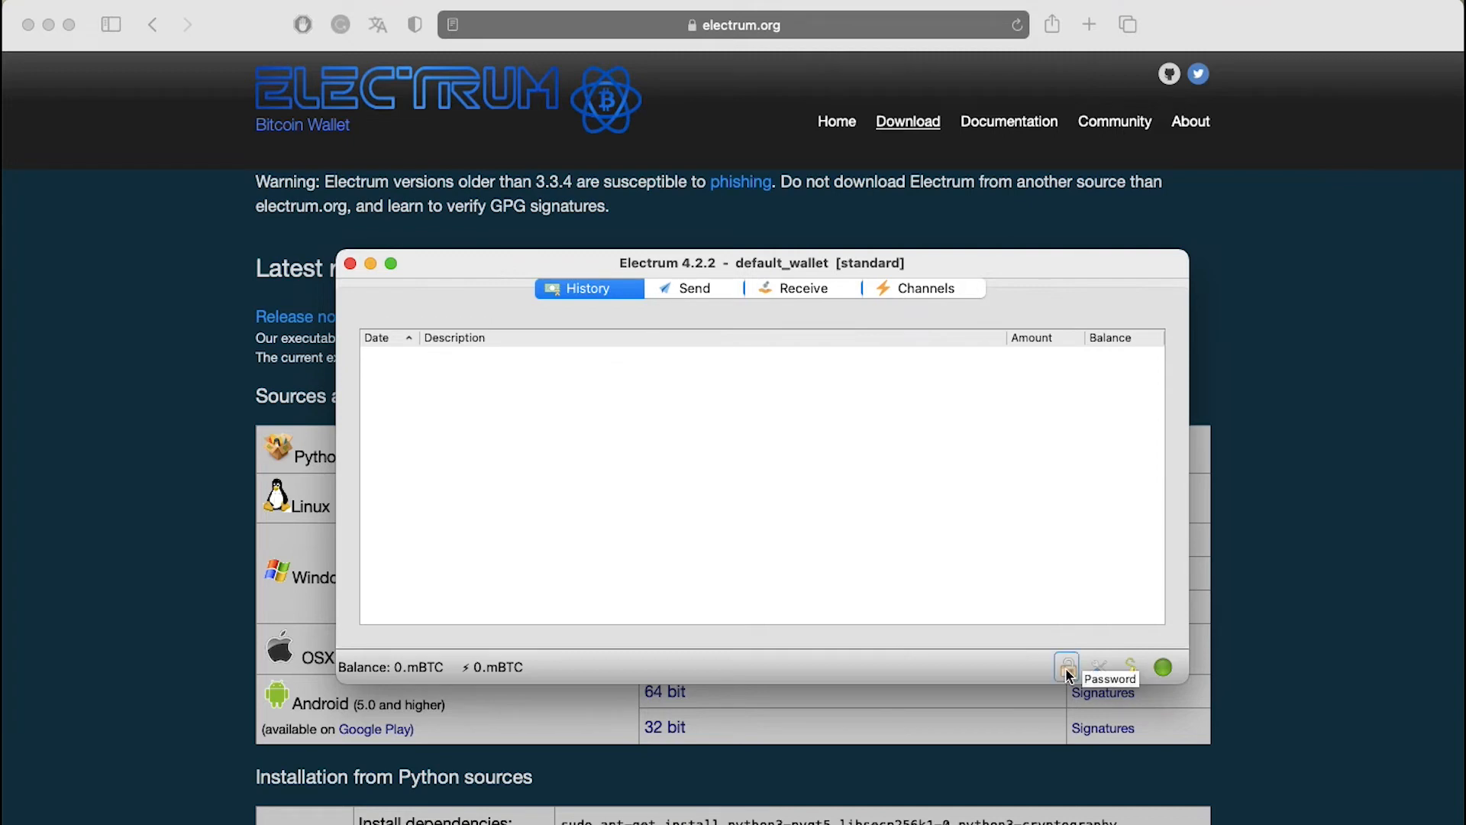
- Check the status-bar Password options, then bring up the wallet Preferences on General settings
{"action": "left_click", "coordinate": [1067, 667]}
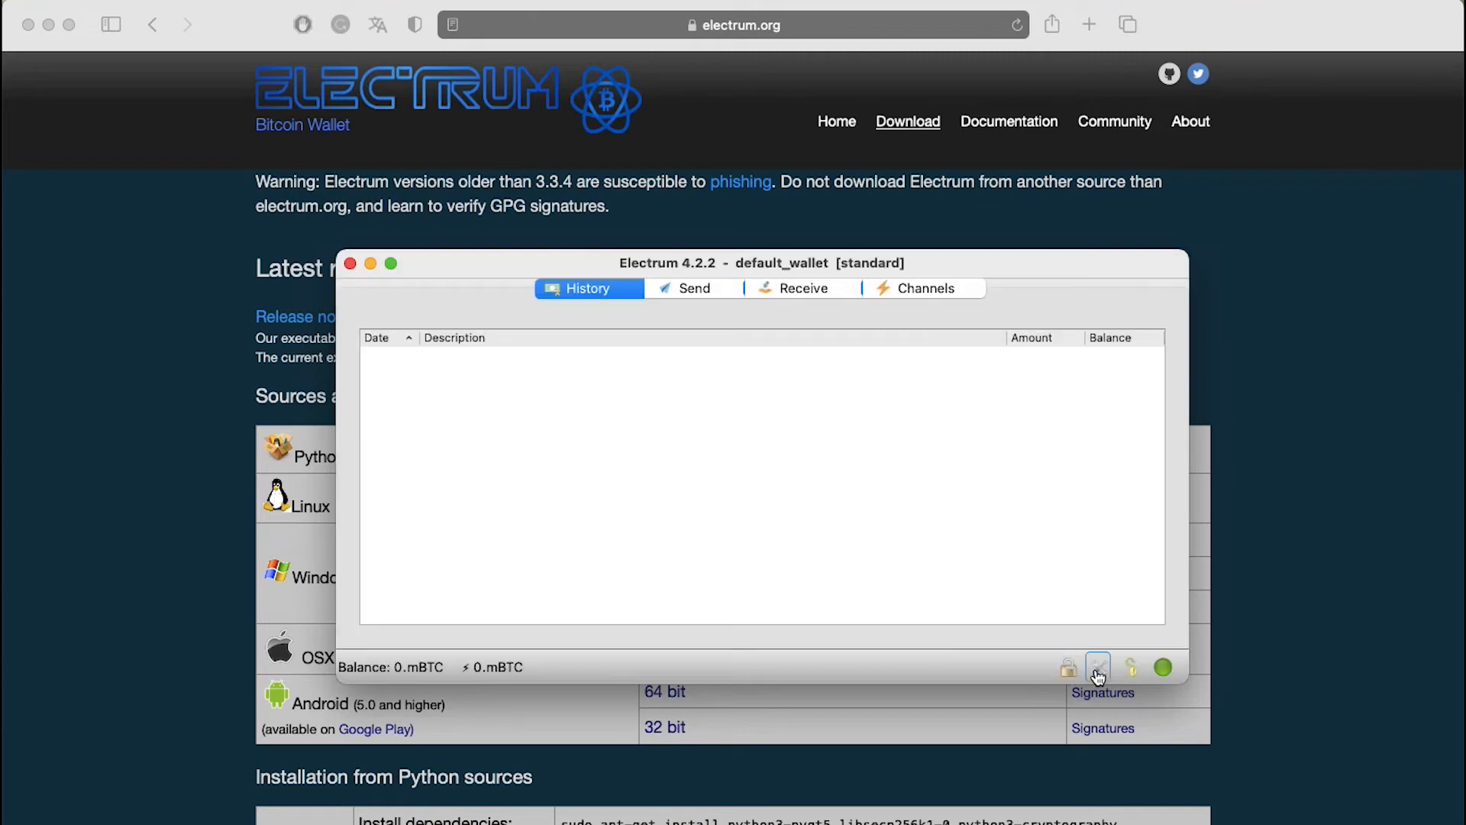
{"action": "left_click", "coordinate": [1099, 668]}
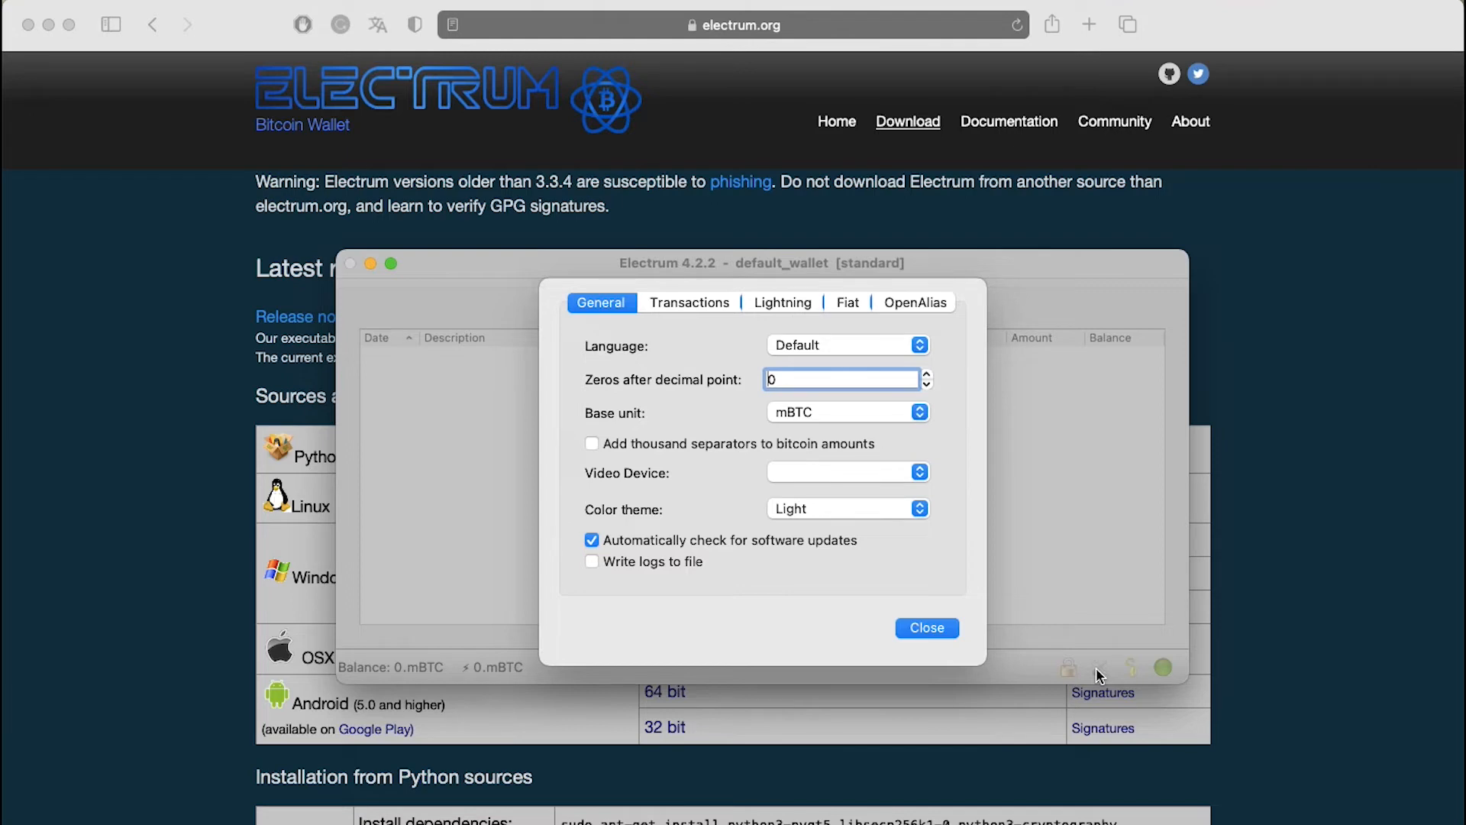
- Review the Transactions, Lightning and Fiat preference pages in turn
{"action": "left_click", "coordinate": [689, 302]}
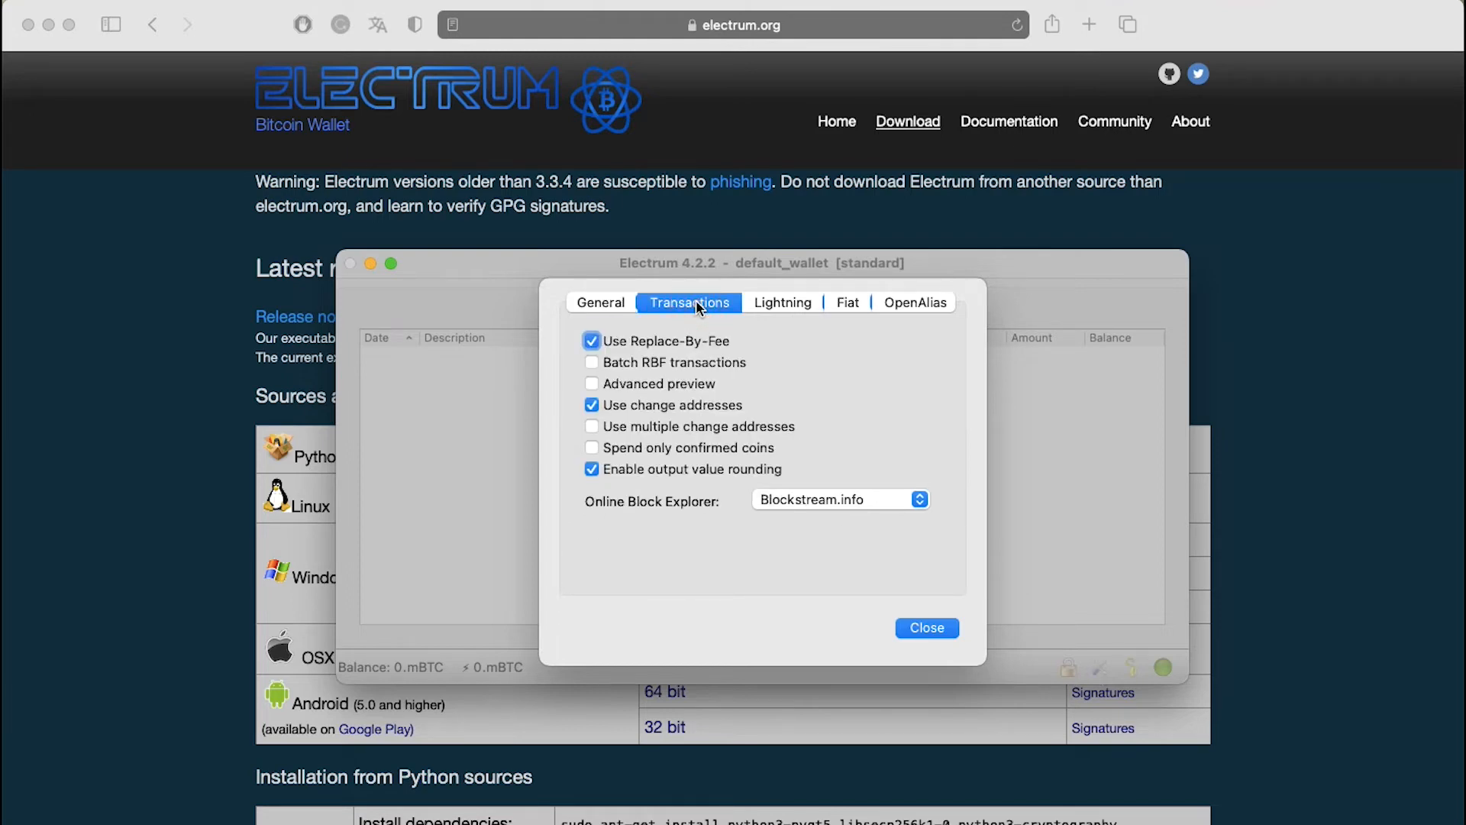
{"action": "left_click", "coordinate": [782, 303]}
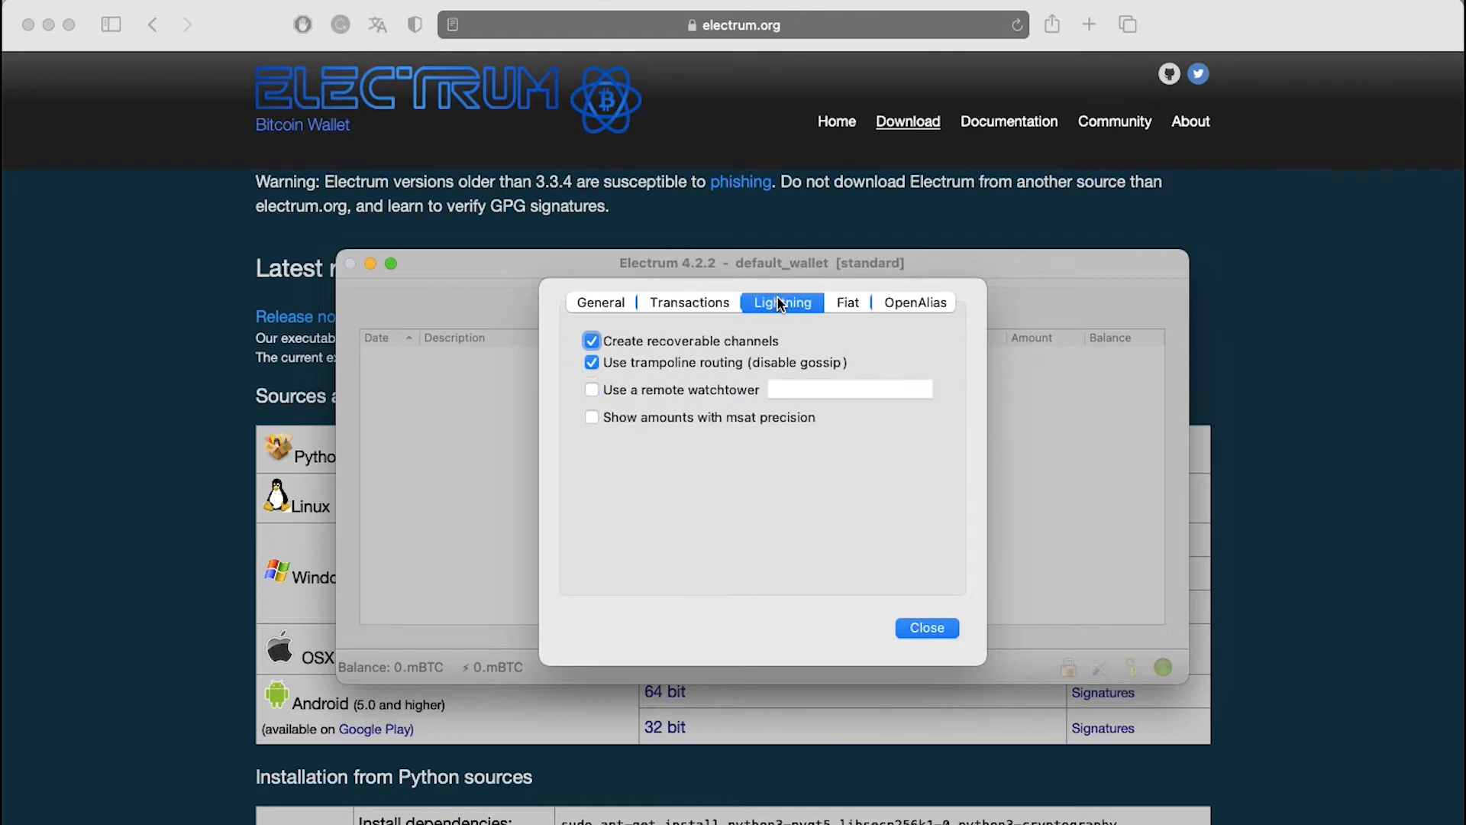
{"action": "left_click", "coordinate": [846, 303]}
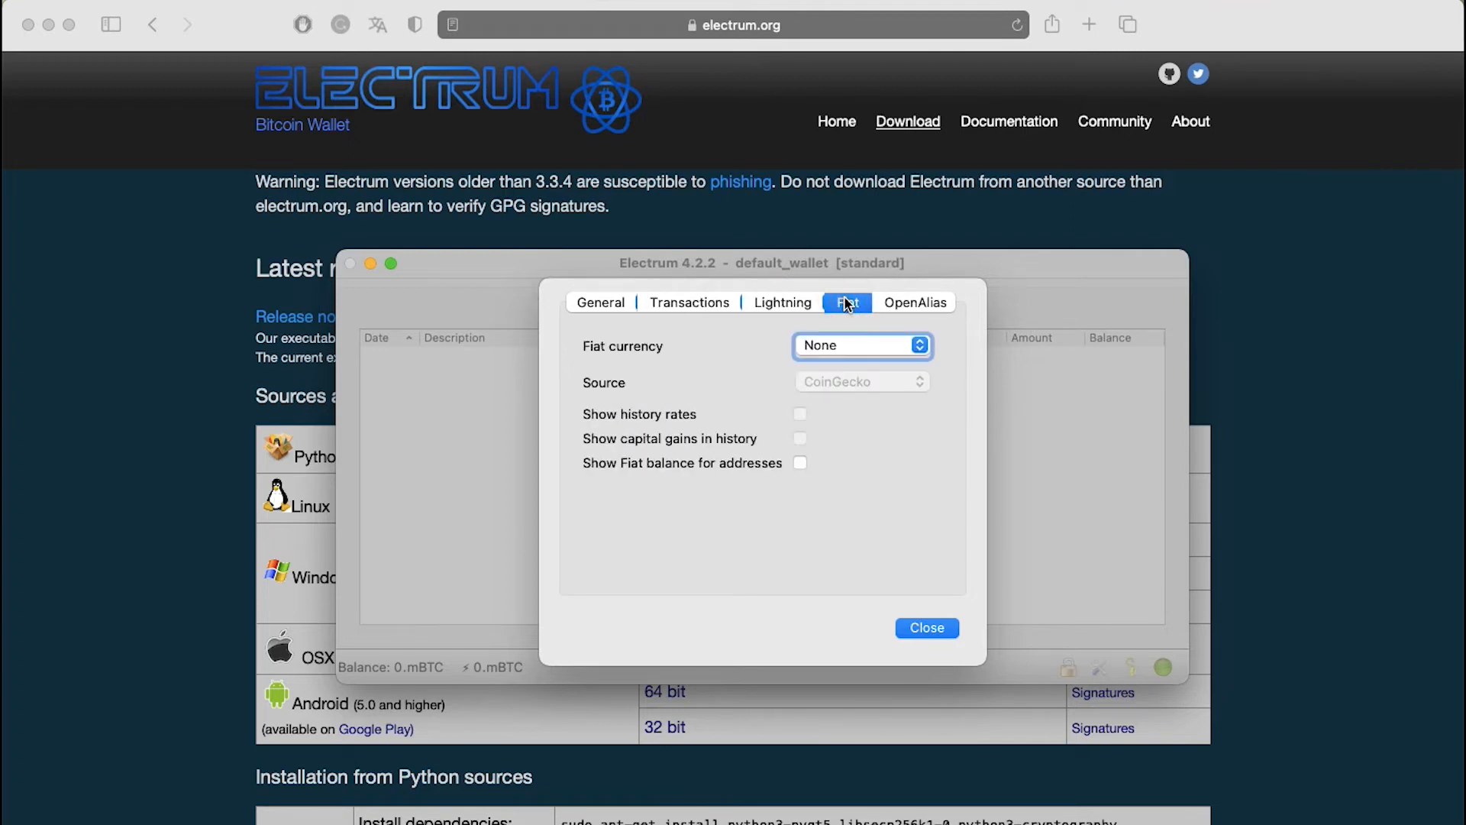
{"action": "left_click", "coordinate": [915, 303]}
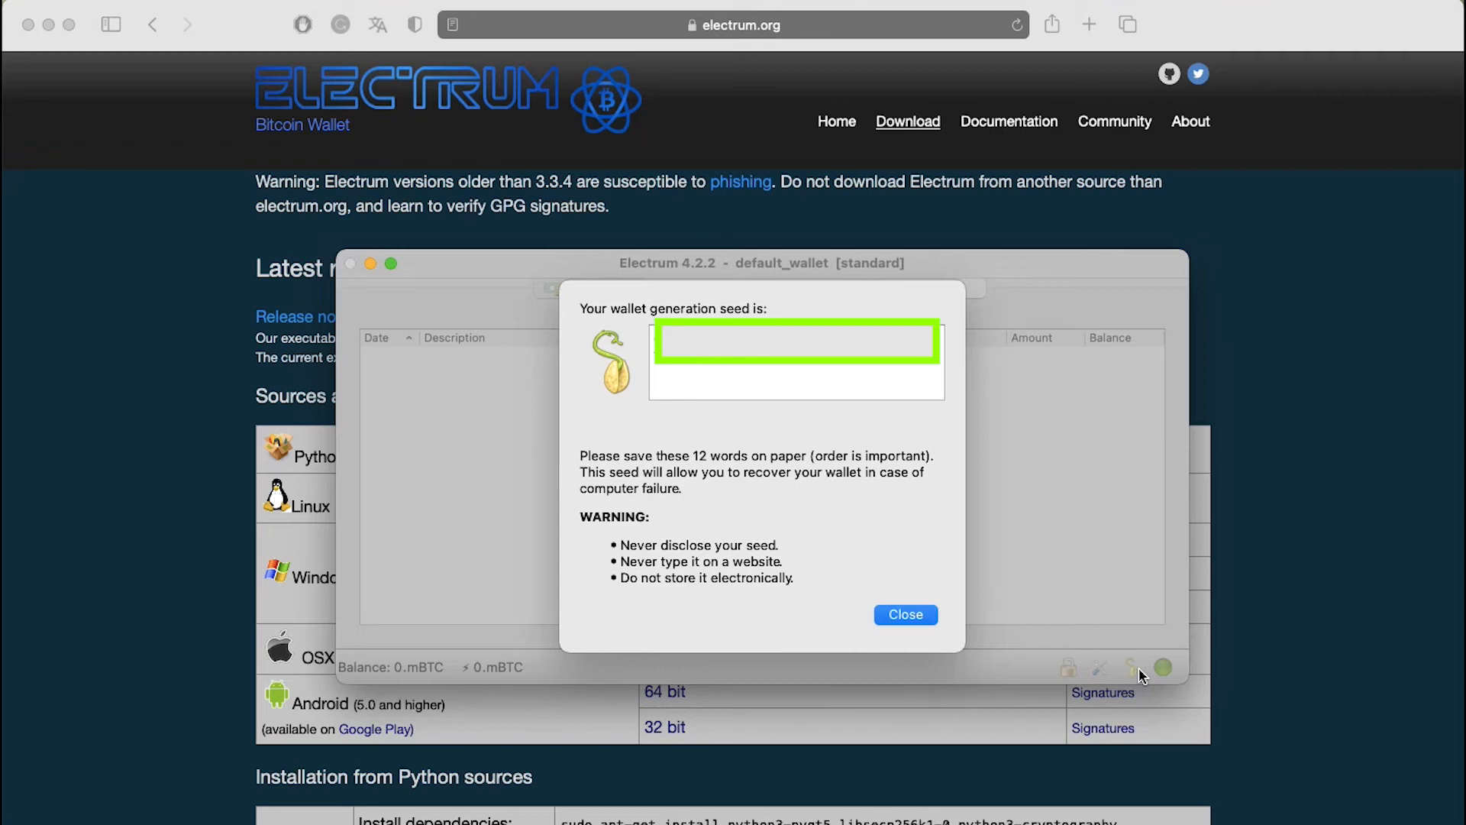
- Show the network overview with 10 connected nodes at block height 745640
{"action": "left_click", "coordinate": [1161, 667]}
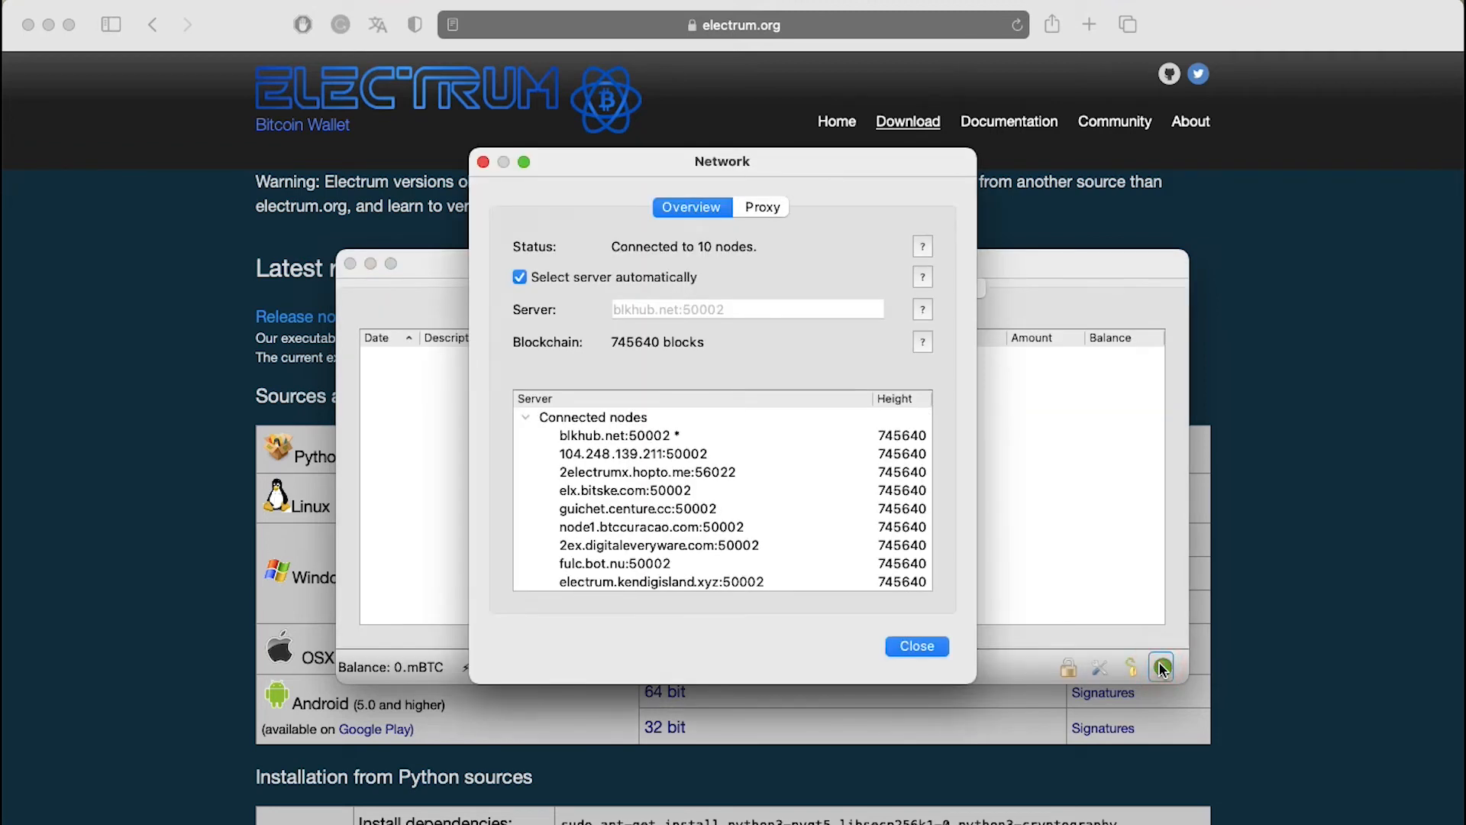
- Scroll through the server list, review the Proxy settings (no proxy), and close the Network window
{"action": "scroll", "scroll_direction": "down", "scroll_amount": 3}
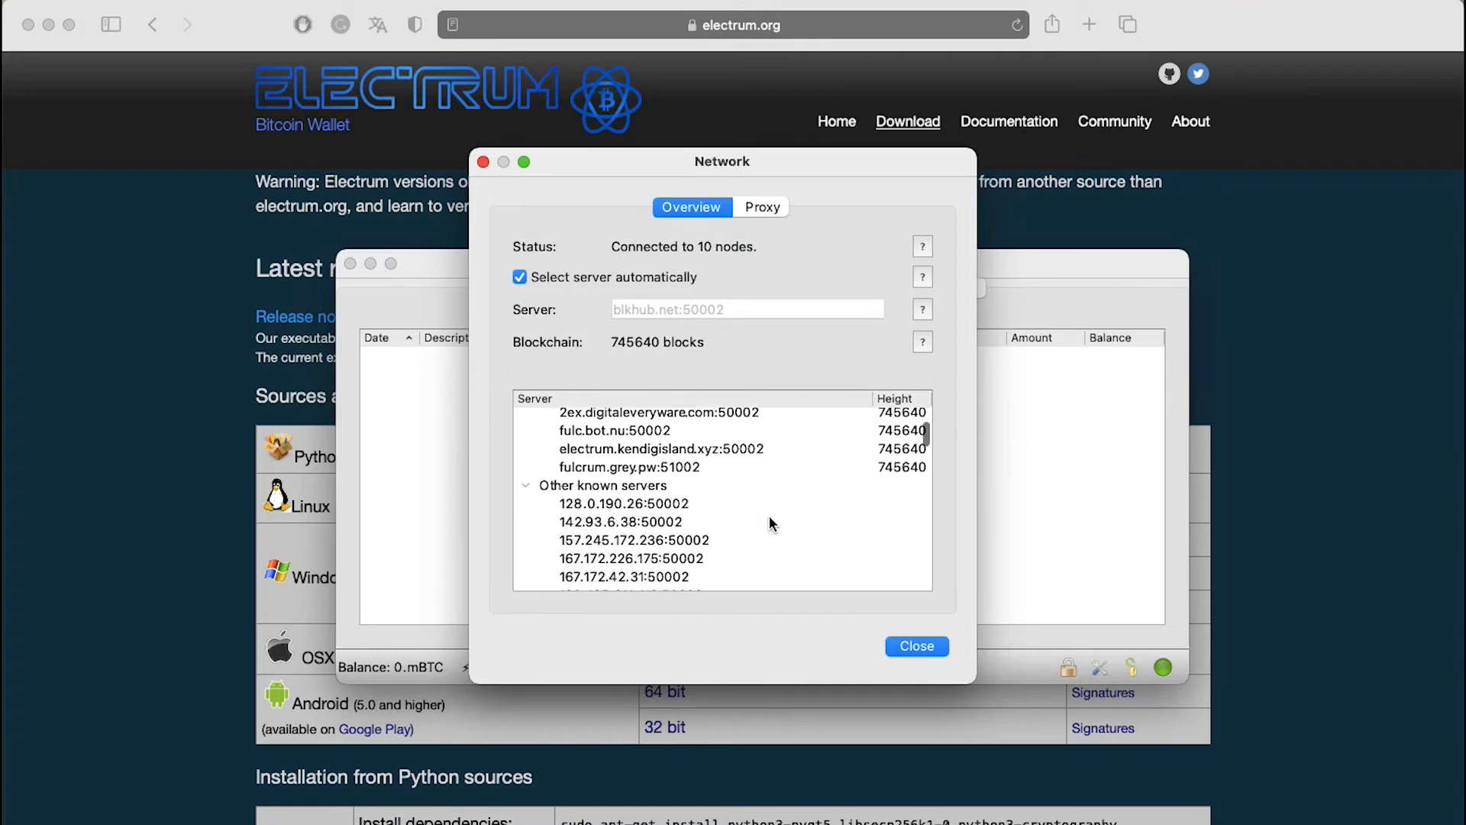
{"action": "scroll", "scroll_direction": "down", "scroll_amount": 3}
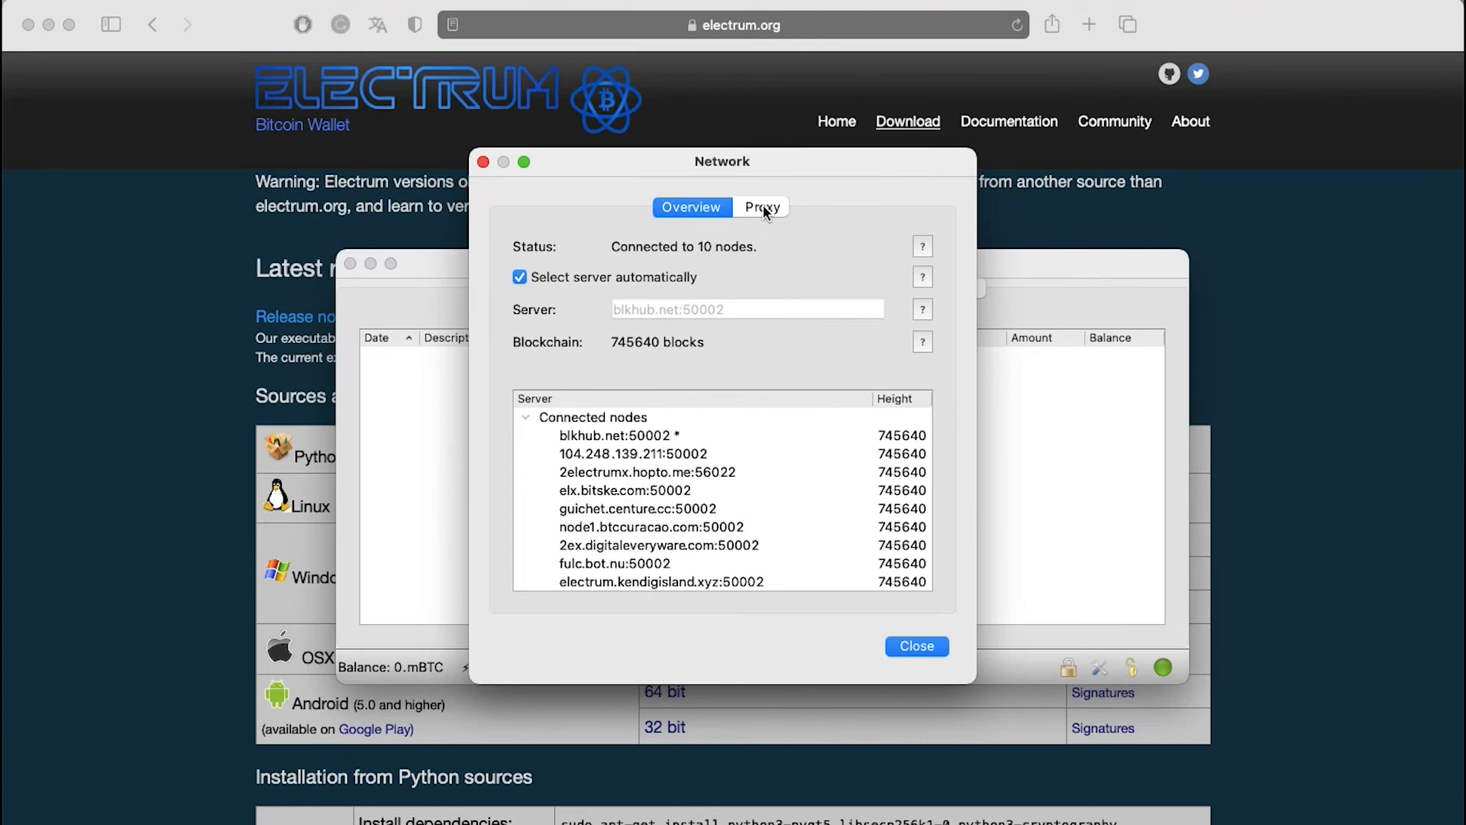
{"action": "left_click", "coordinate": [762, 207]}
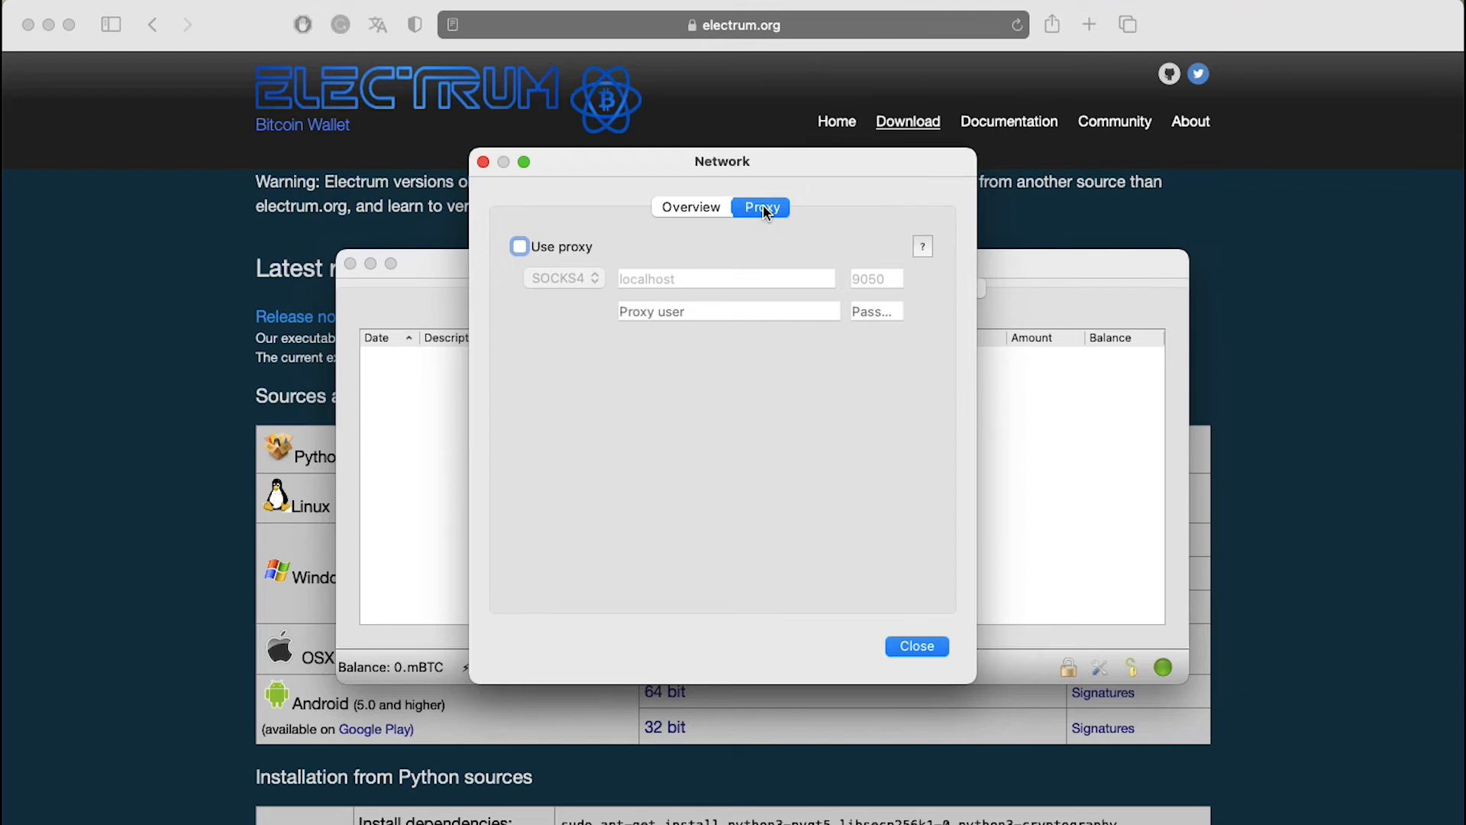
{"action": "left_click", "coordinate": [917, 644]}
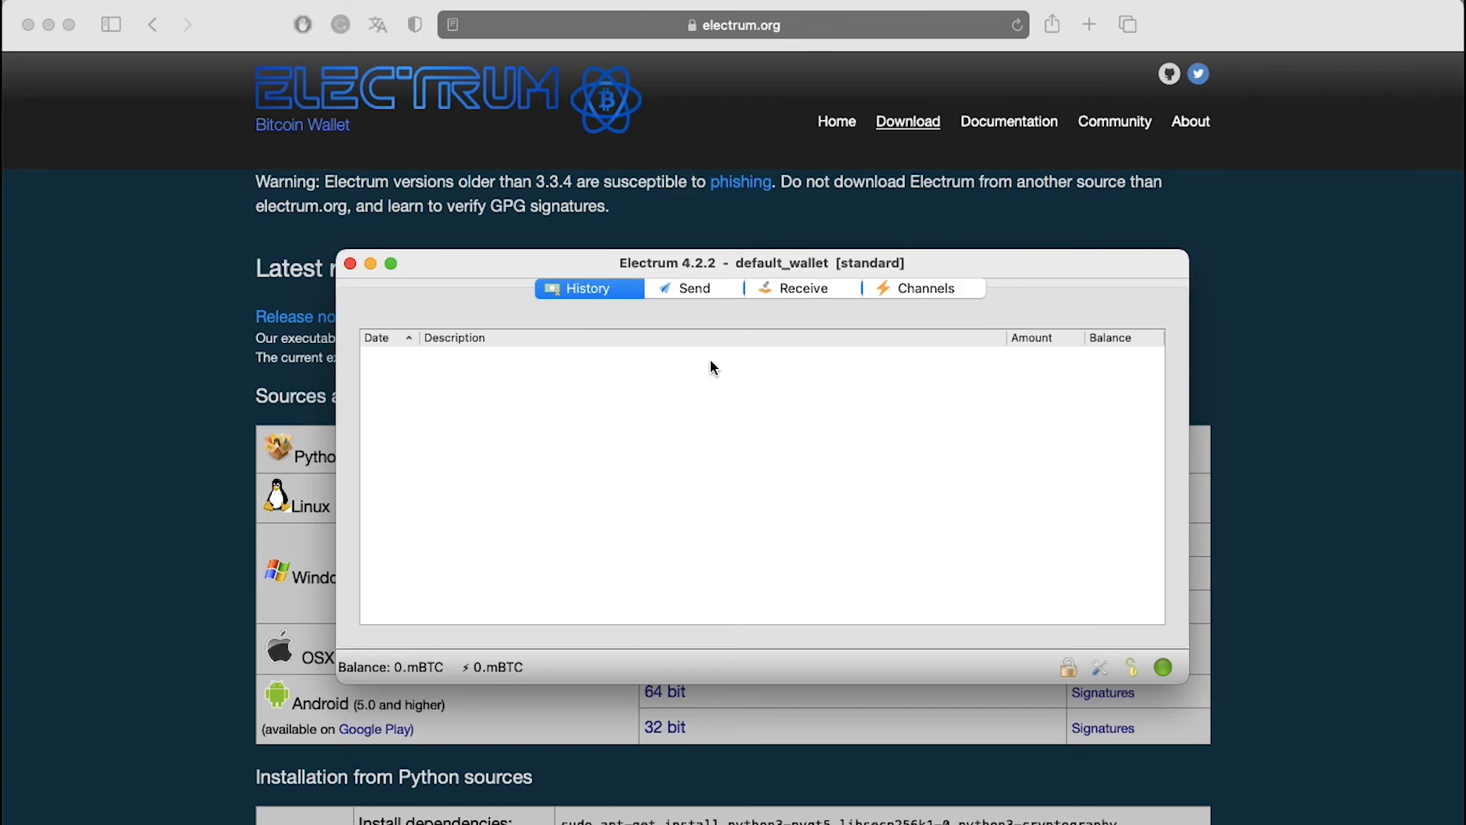
{"action": "mouse_move", "coordinate": [703, 292]}
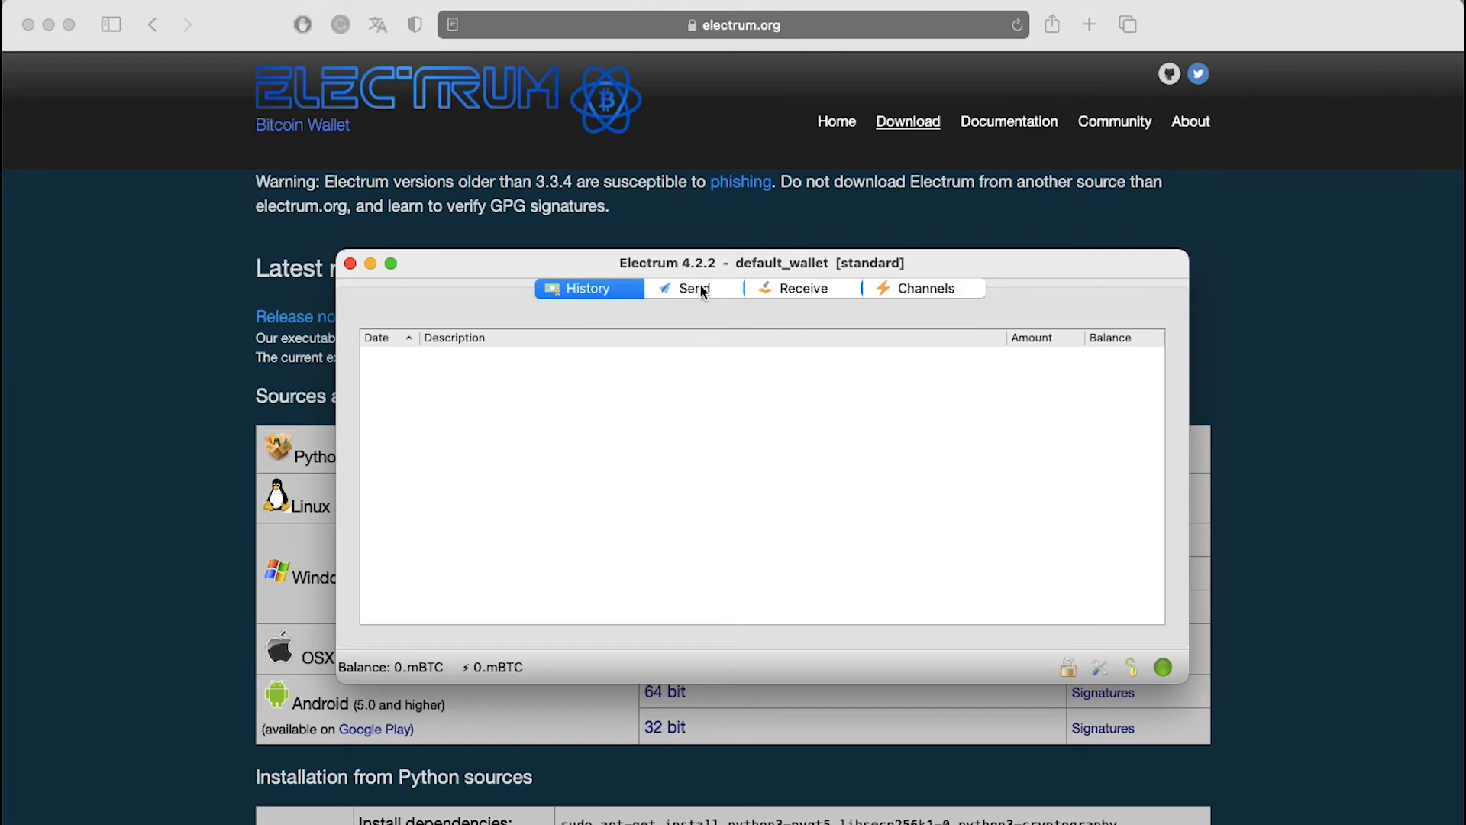
- Show the default_wallet's empty Send form with pay-to, description and amount fields
{"action": "left_click", "coordinate": [693, 288]}
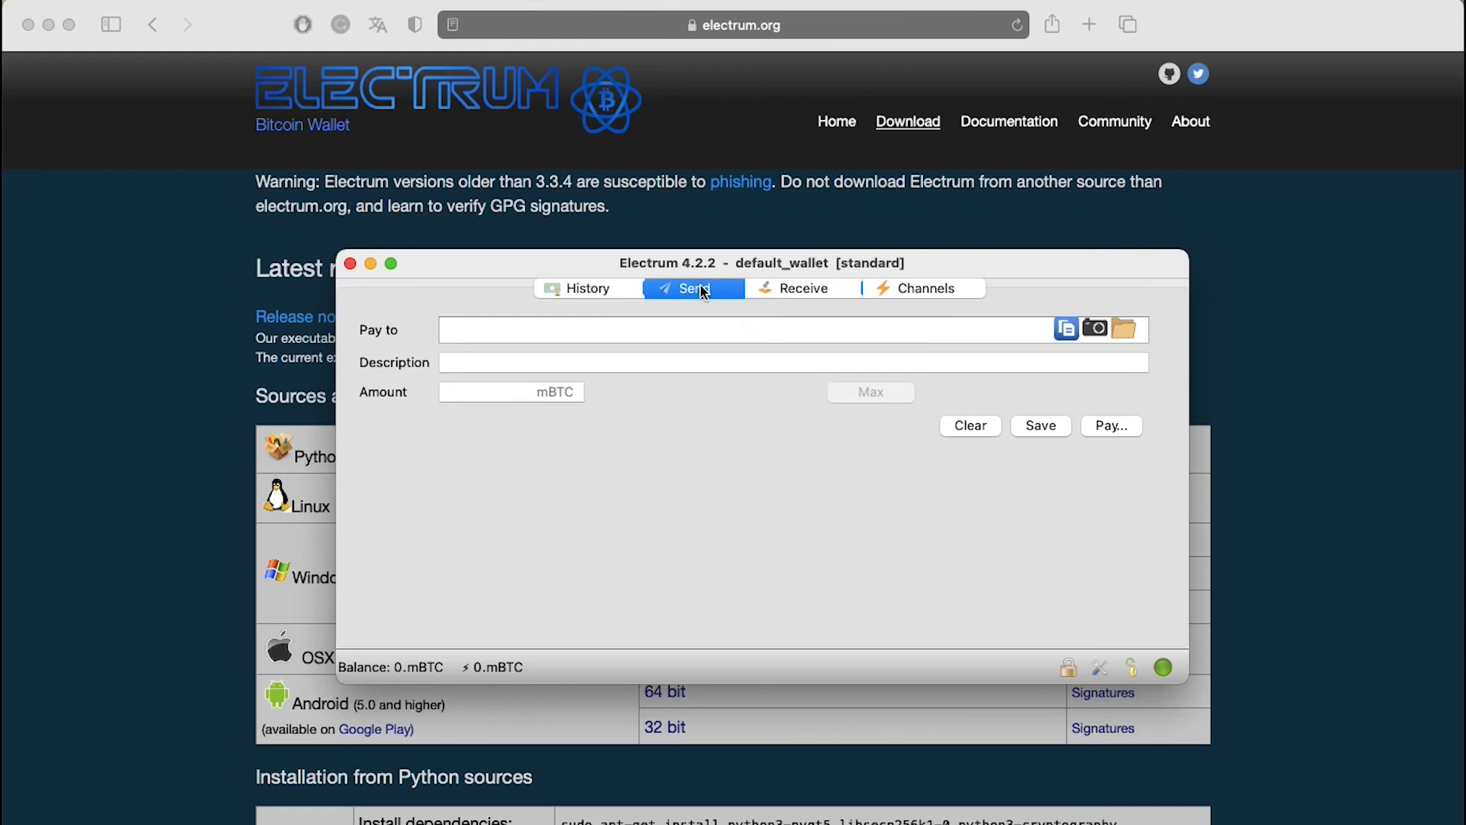
{"action": "mouse_move", "coordinate": [771, 292]}
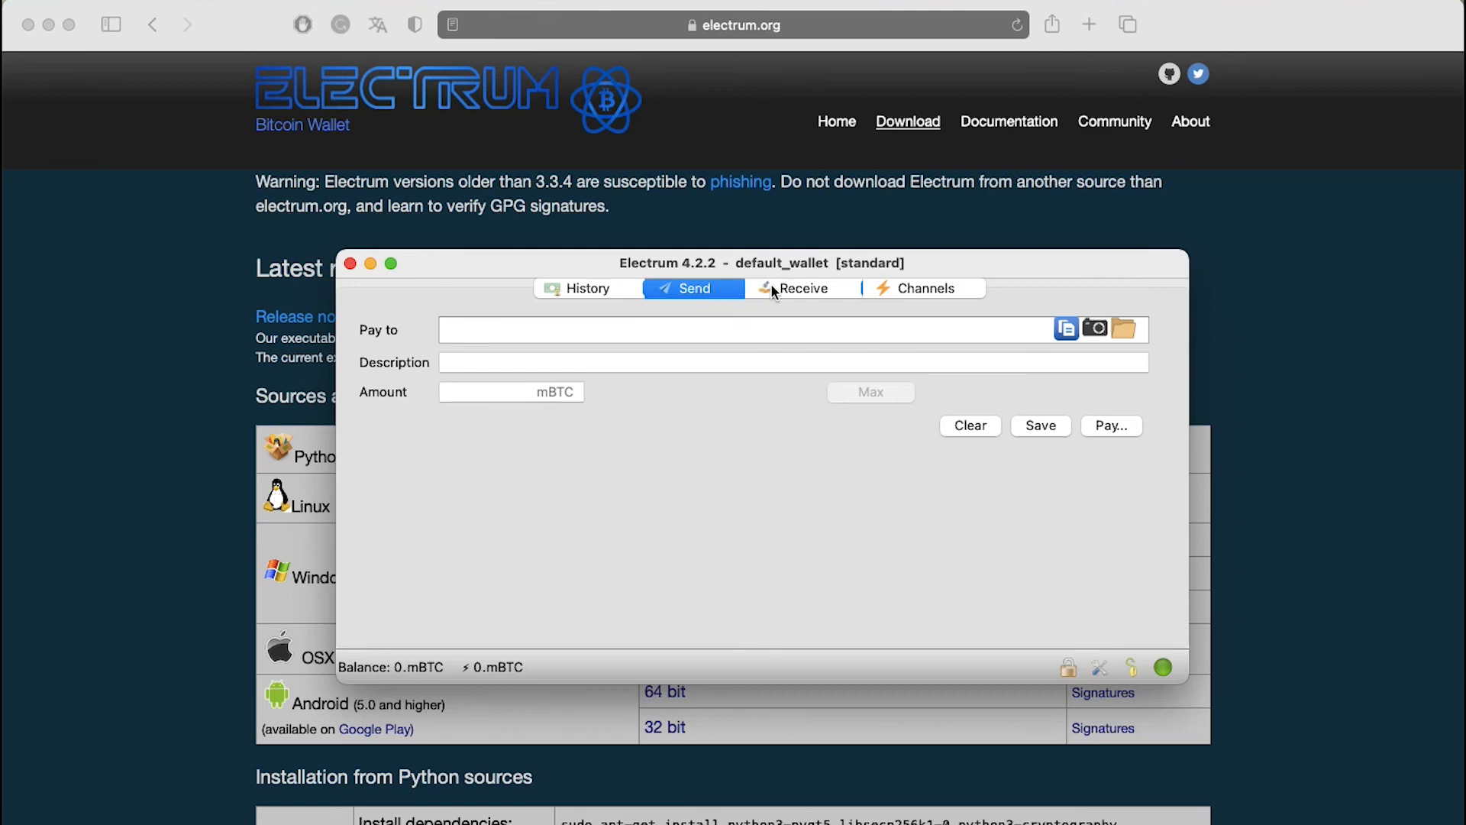
- Review the Receive request form with 1 day expiry, then show the empty Lightning Channels list
{"action": "left_click", "coordinate": [802, 288]}
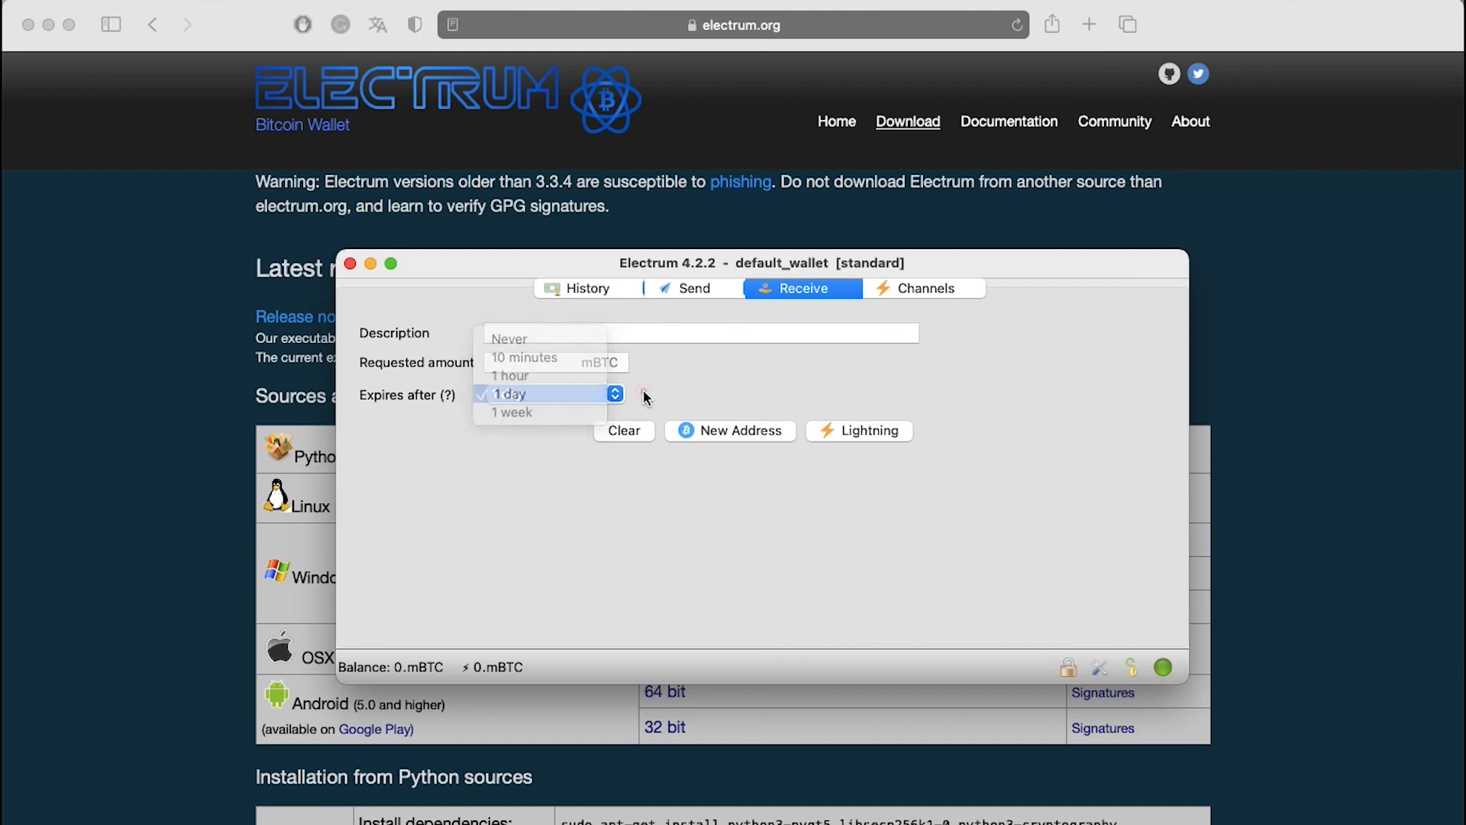
{"action": "left_click", "coordinate": [511, 393]}
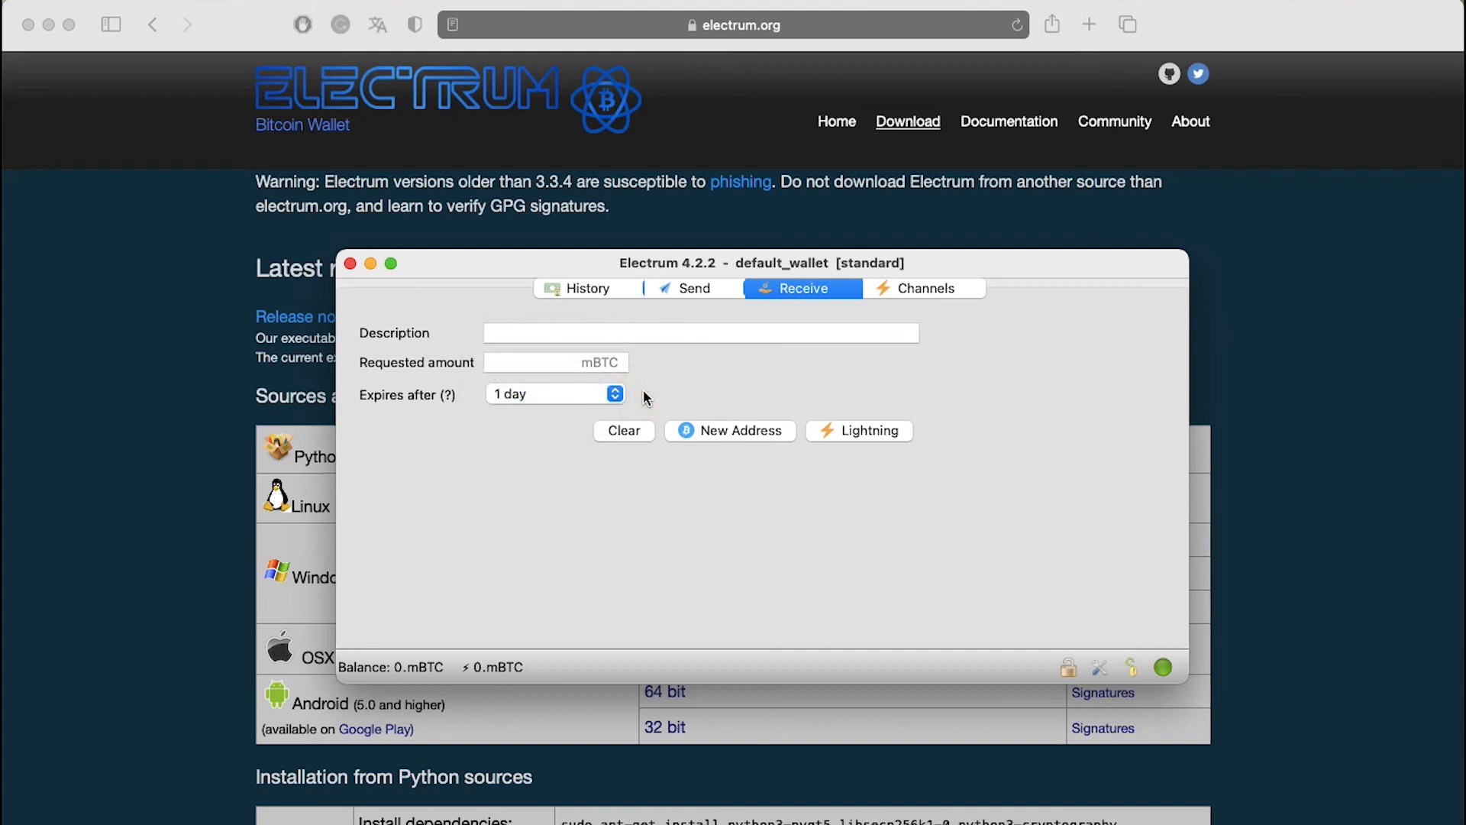
{"action": "left_click", "coordinate": [923, 288]}
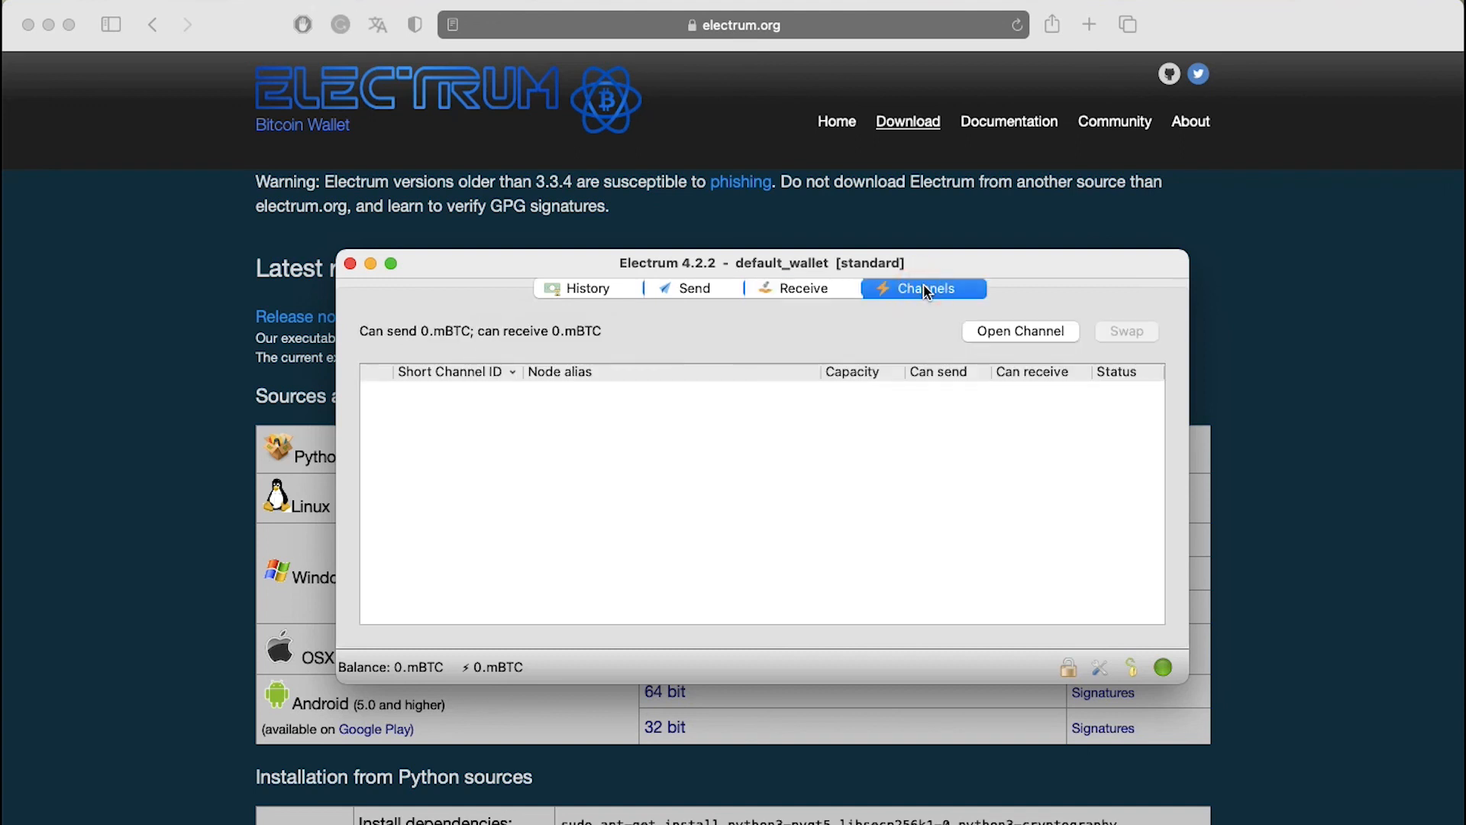